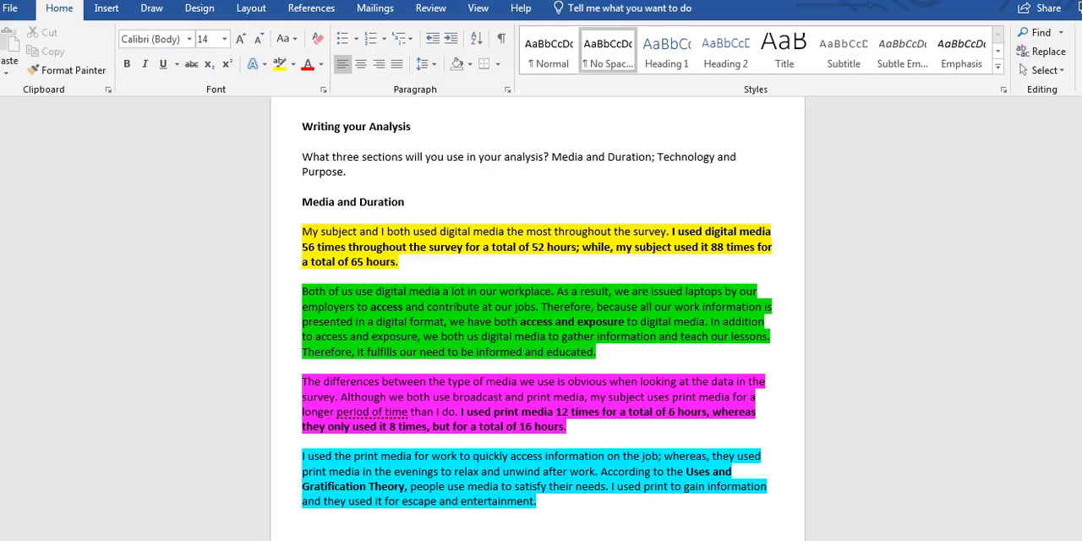
Select the first Media and Duration paragraph and review the highlighted paragraphs below it.
{"action": "left_click", "coordinate": [401, 261]}
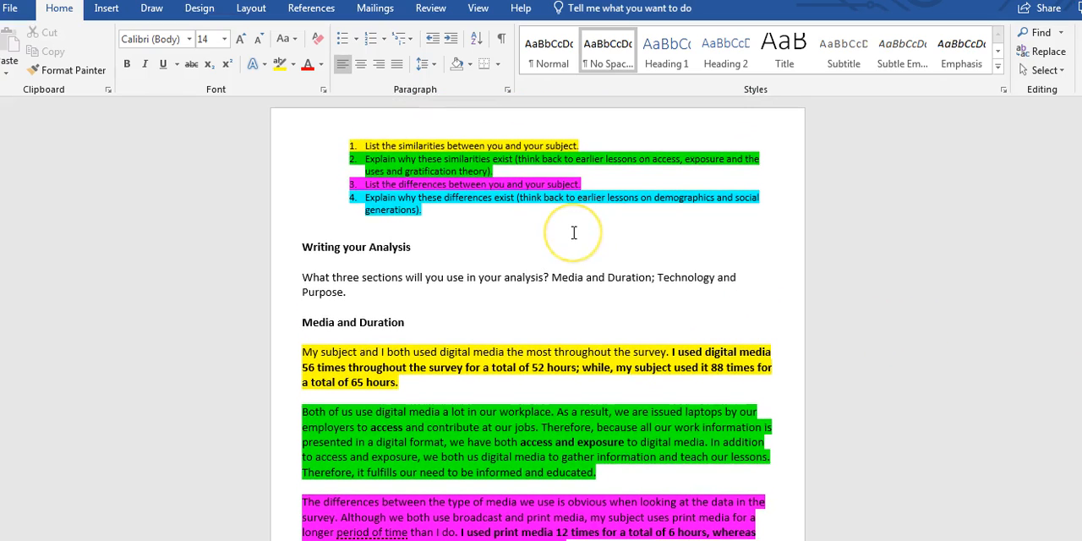
{"action": "mouse_move", "coordinate": [573, 233]}
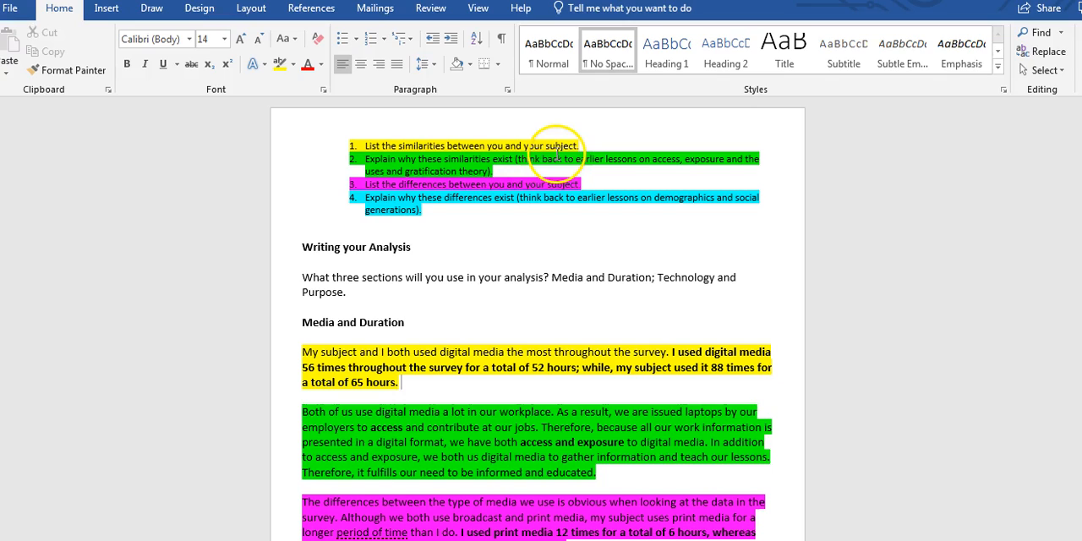
{"action": "mouse_move", "coordinate": [490, 342]}
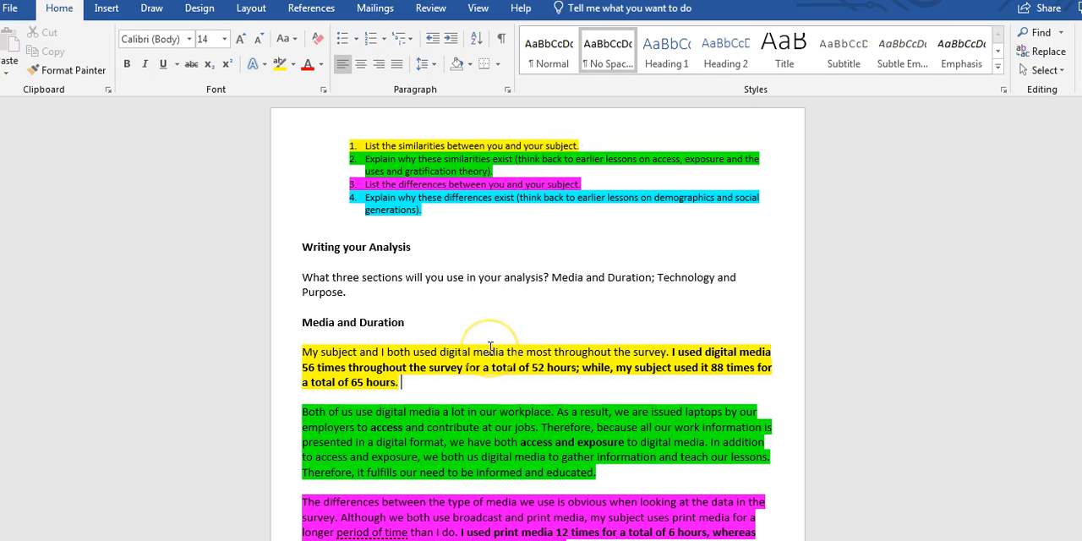
{"action": "mouse_move", "coordinate": [453, 368]}
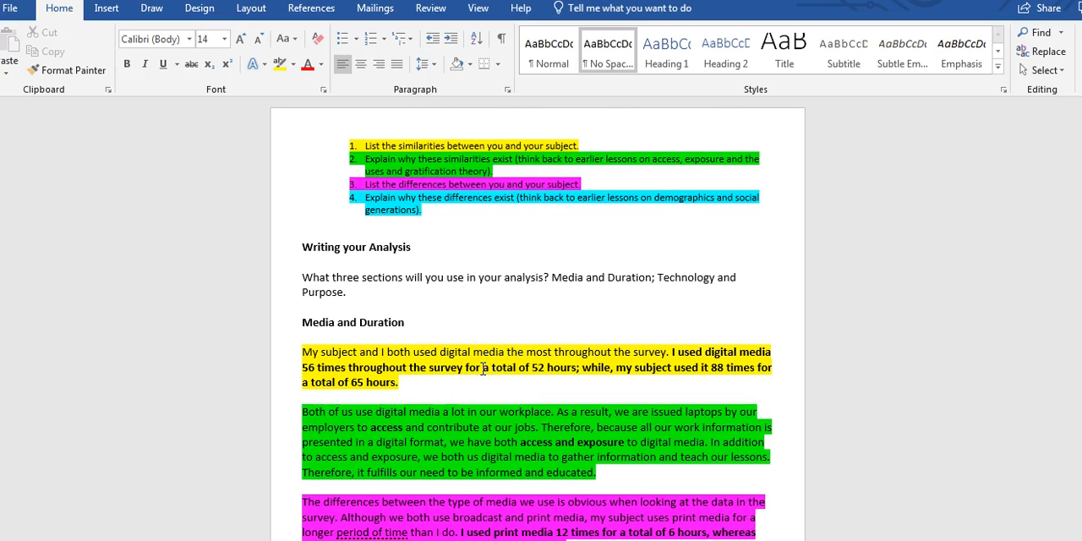
{"action": "left_click", "coordinate": [399, 382]}
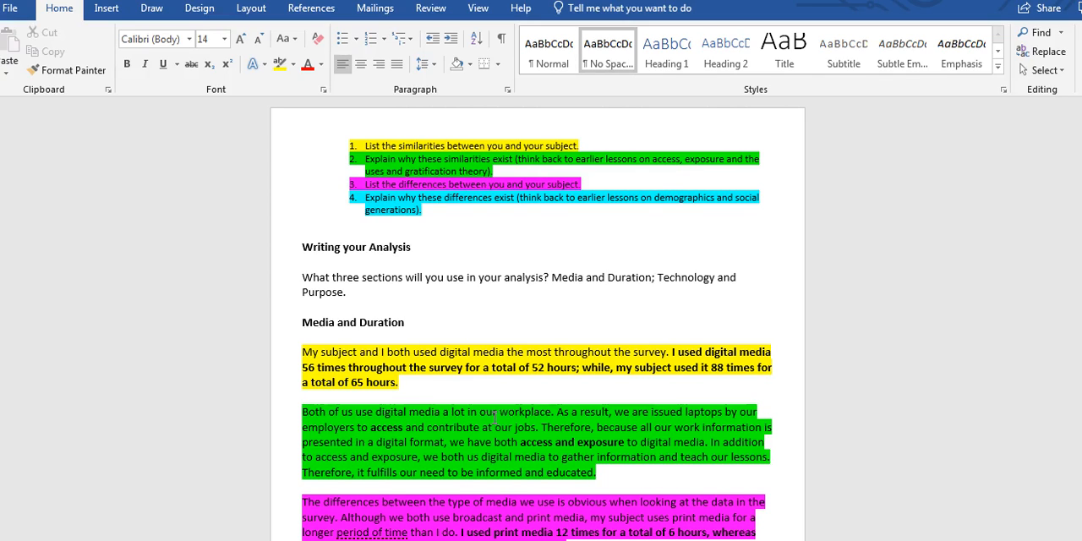
{"action": "left_click", "coordinate": [401, 382]}
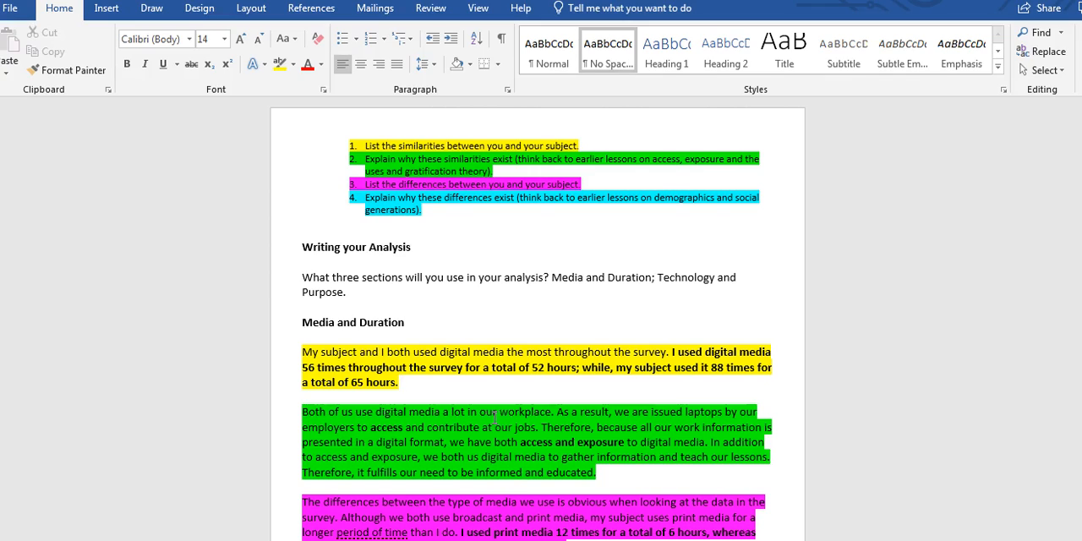
{"action": "left_click", "coordinate": [400, 382]}
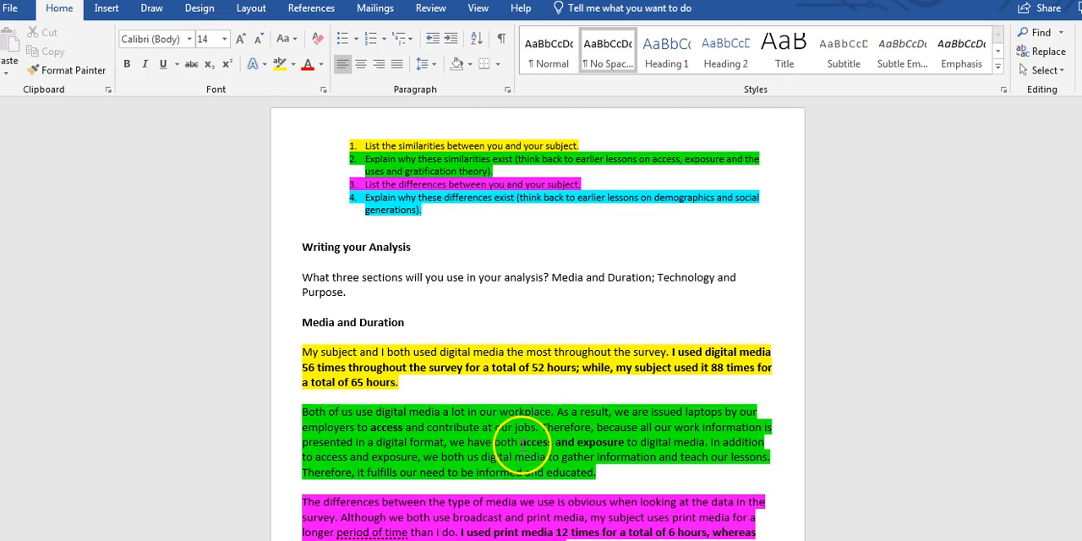
{"action": "mouse_move", "coordinate": [600, 443]}
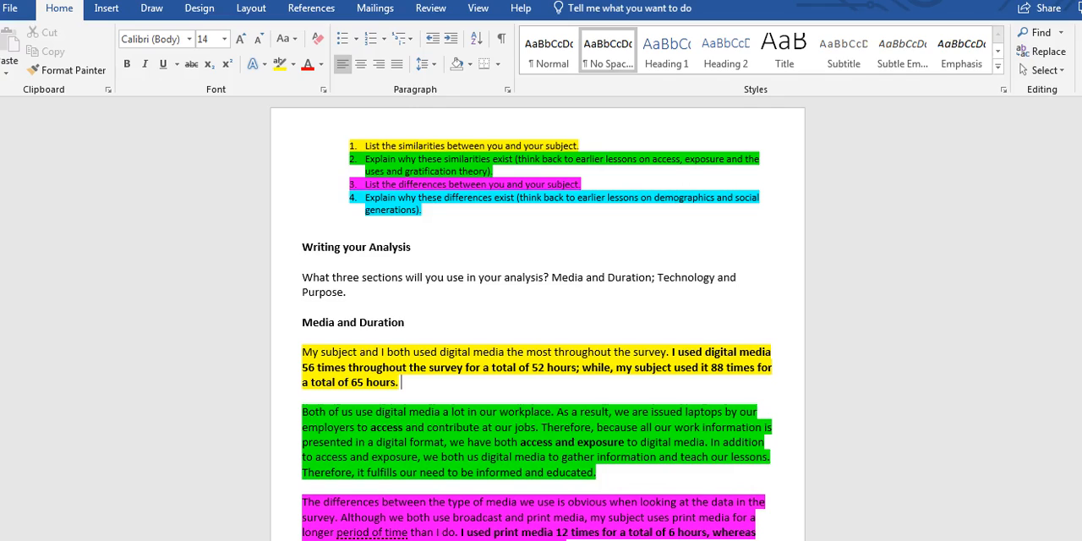
{"action": "scroll", "scroll_direction": "down", "scroll_amount": 3}
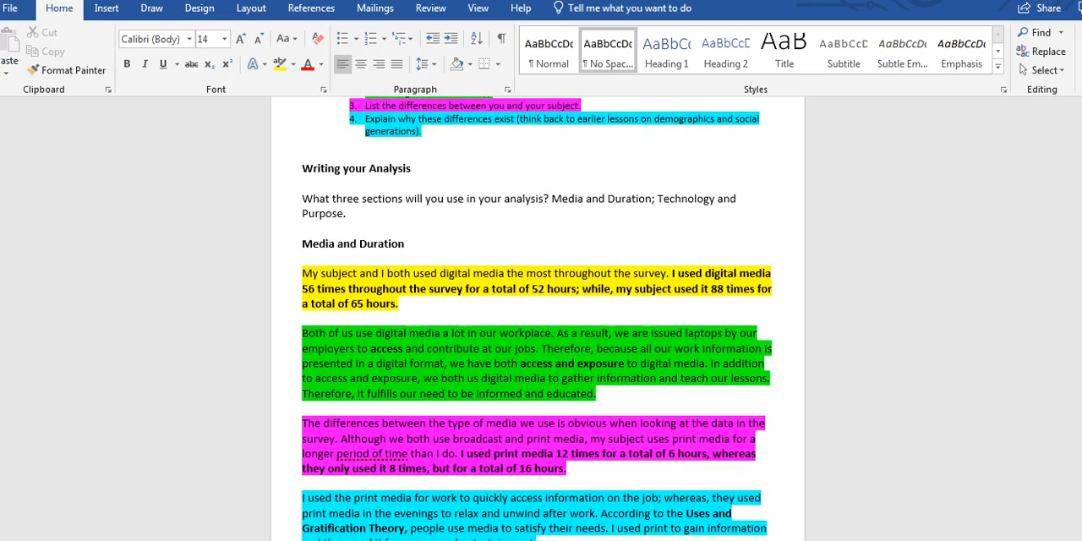
{"action": "scroll", "scroll_direction": "down", "scroll_amount": 3}
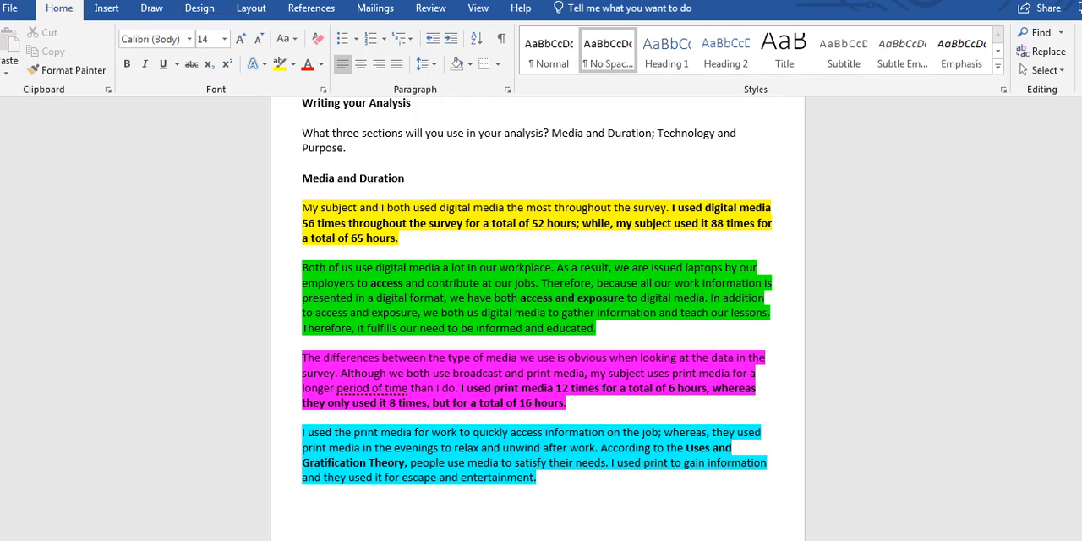
Clear the yellow highlight from the first Media and Duration paragraph via No Color.
{"action": "scroll", "scroll_direction": "up", "scroll_amount": 3}
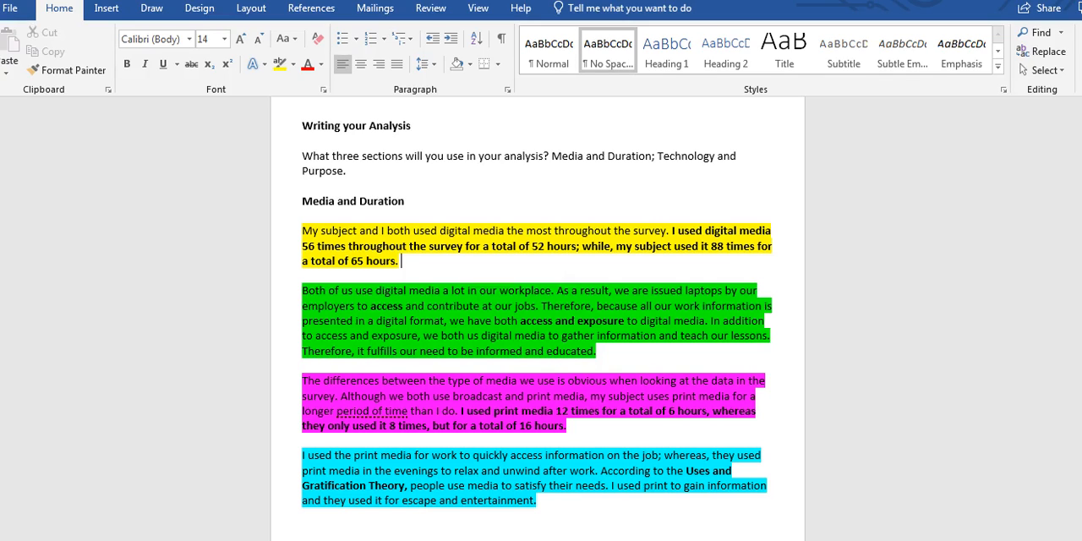
{"action": "left_click", "coordinate": [399, 260]}
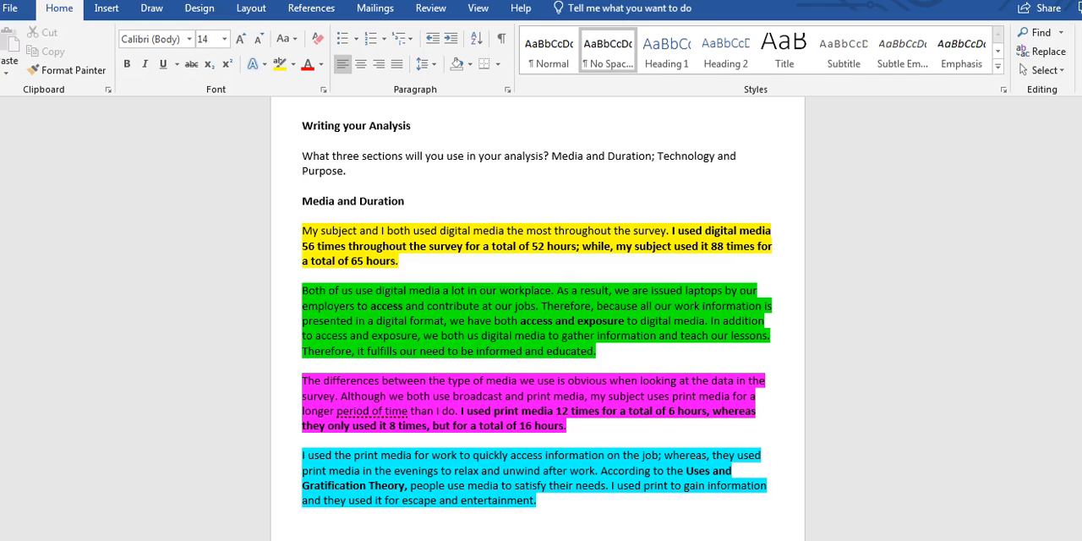
{"action": "left_click", "coordinate": [401, 260]}
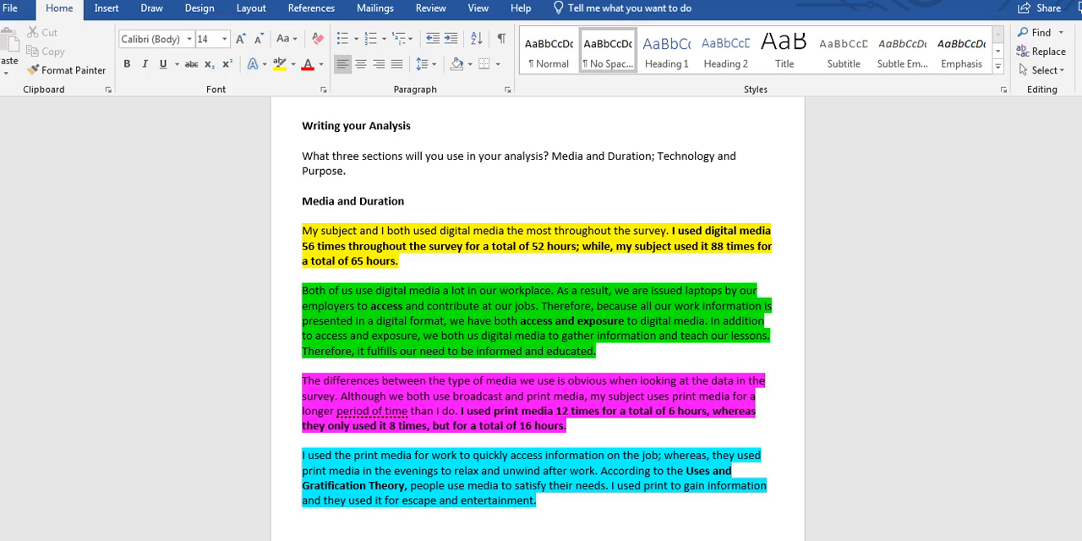
{"action": "left_click", "coordinate": [402, 260]}
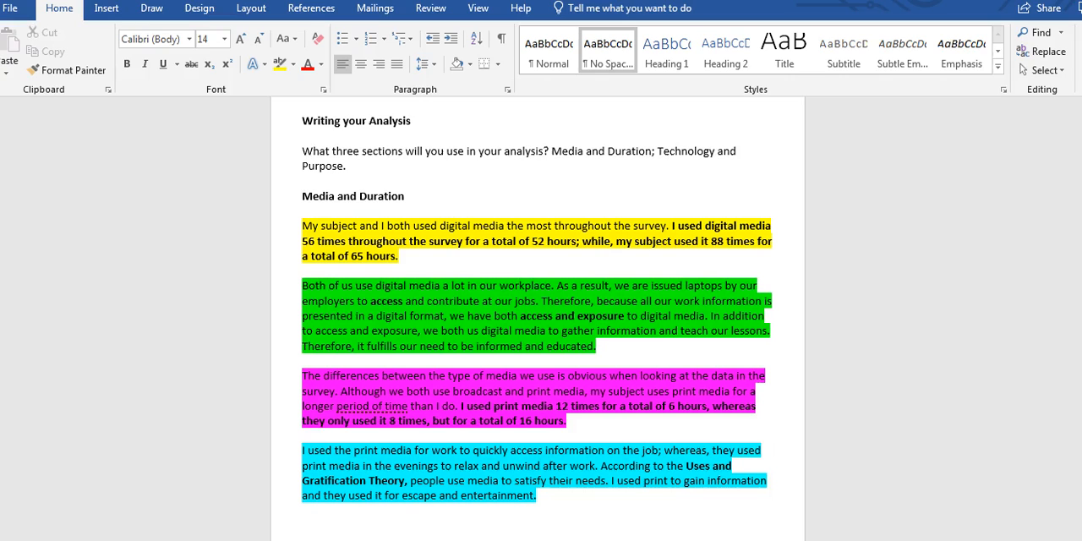
{"action": "scroll", "scroll_direction": "up", "scroll_amount": 3}
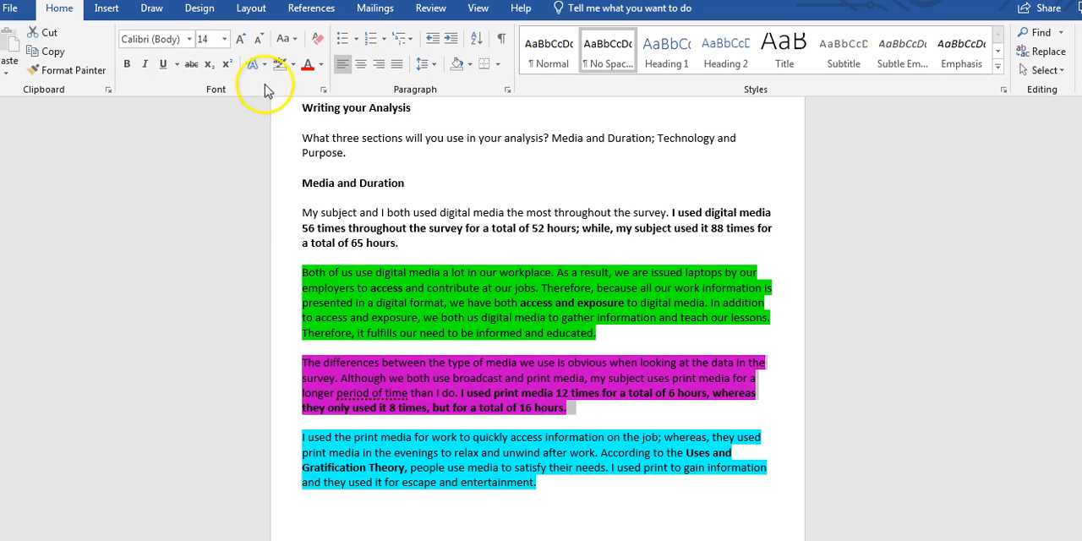
Set the pink paragraph's Text Highlight Color to No Color, leaving green and blue highlights.
{"action": "left_click", "coordinate": [284, 65]}
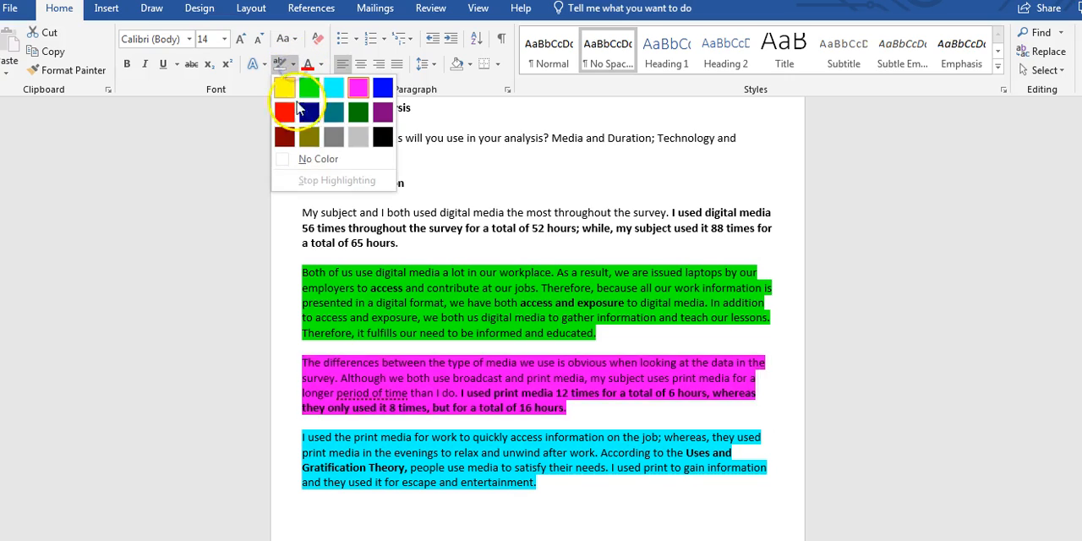
{"action": "left_click", "coordinate": [317, 159]}
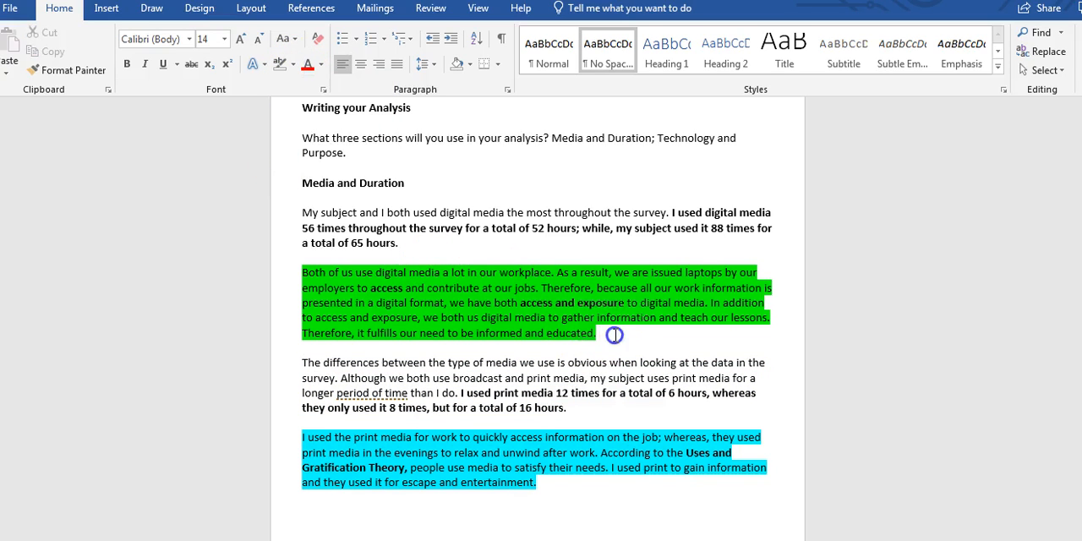
{"action": "mouse_move", "coordinate": [494, 302]}
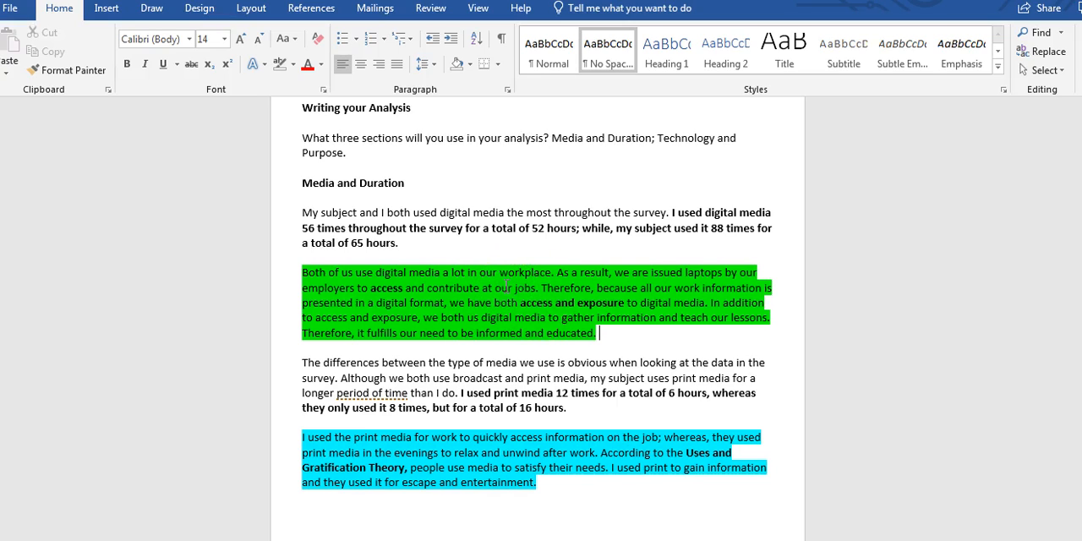
{"action": "mouse_move", "coordinate": [498, 303]}
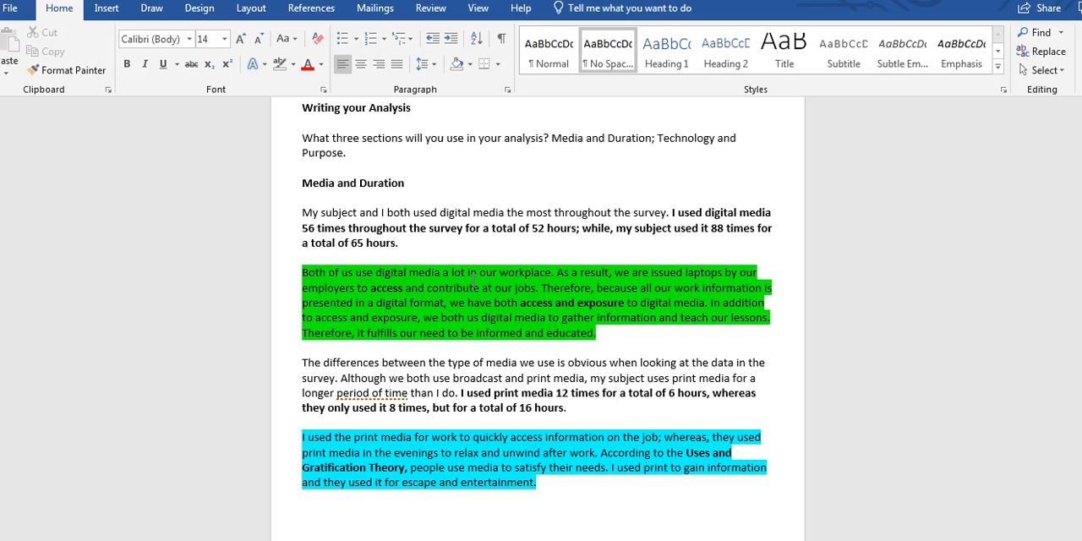
{"action": "left_click", "coordinate": [598, 331]}
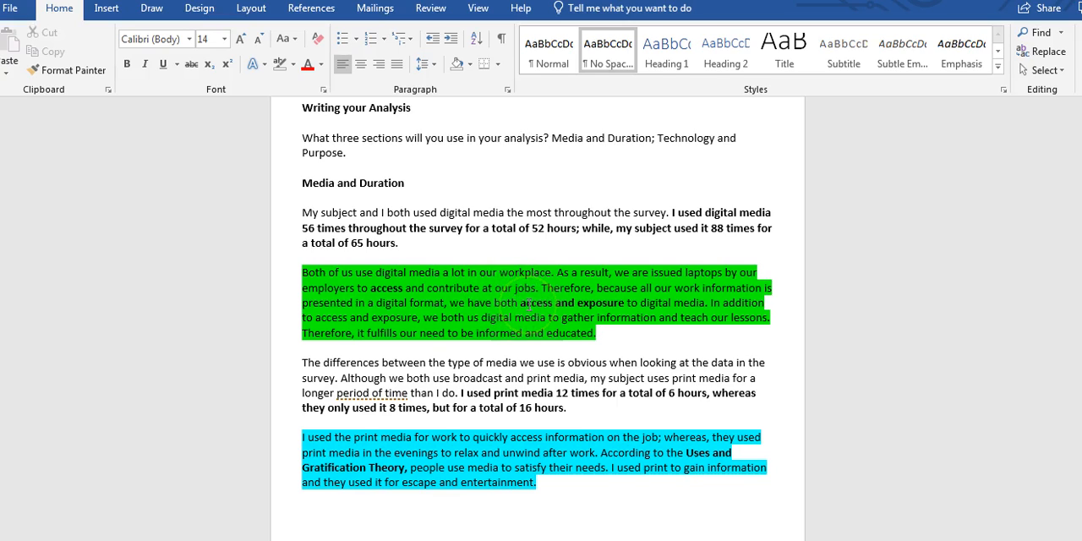
{"action": "left_click", "coordinate": [599, 332]}
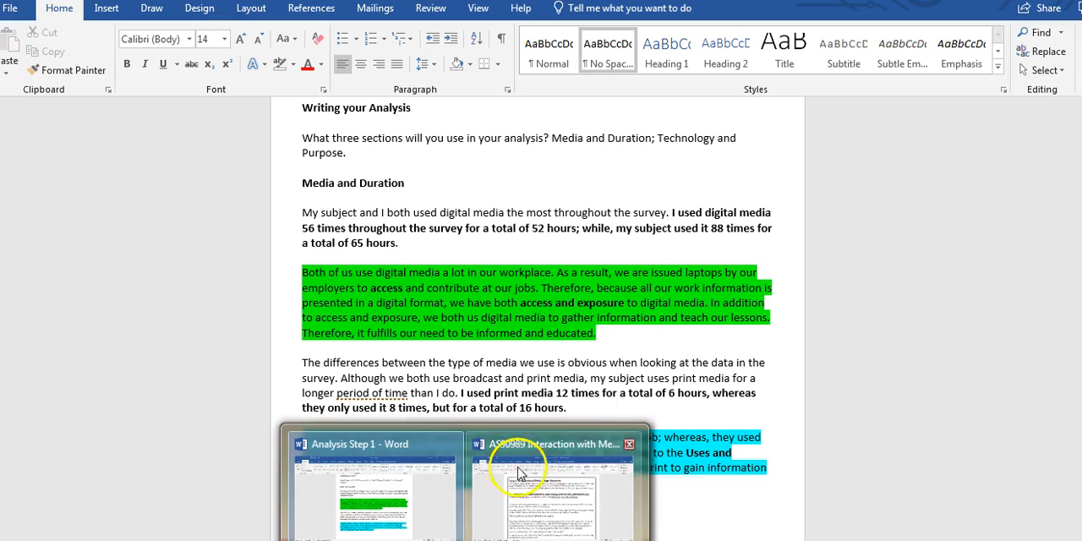
{"action": "left_click", "coordinate": [555, 482]}
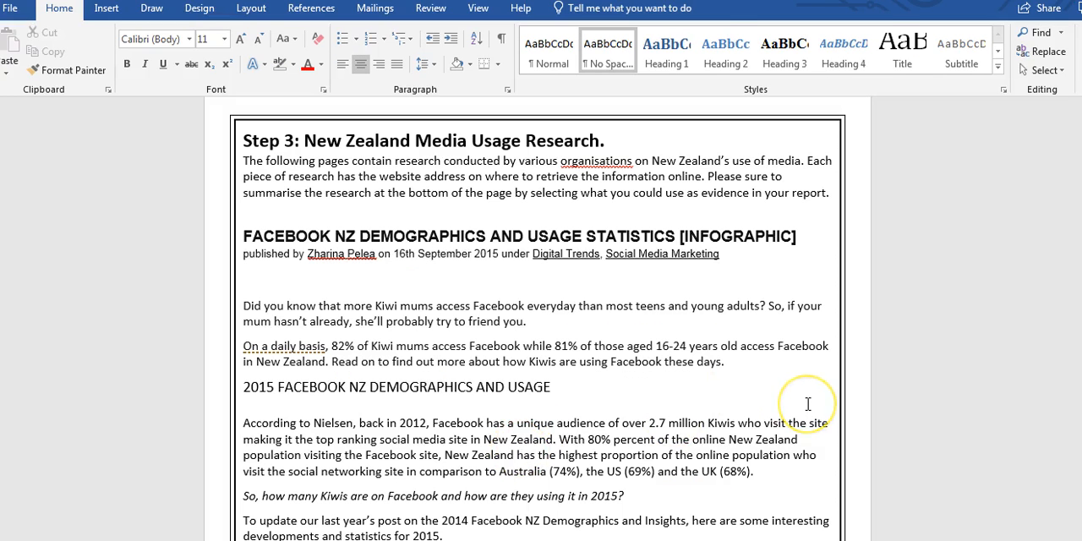
{"action": "mouse_move", "coordinate": [808, 404]}
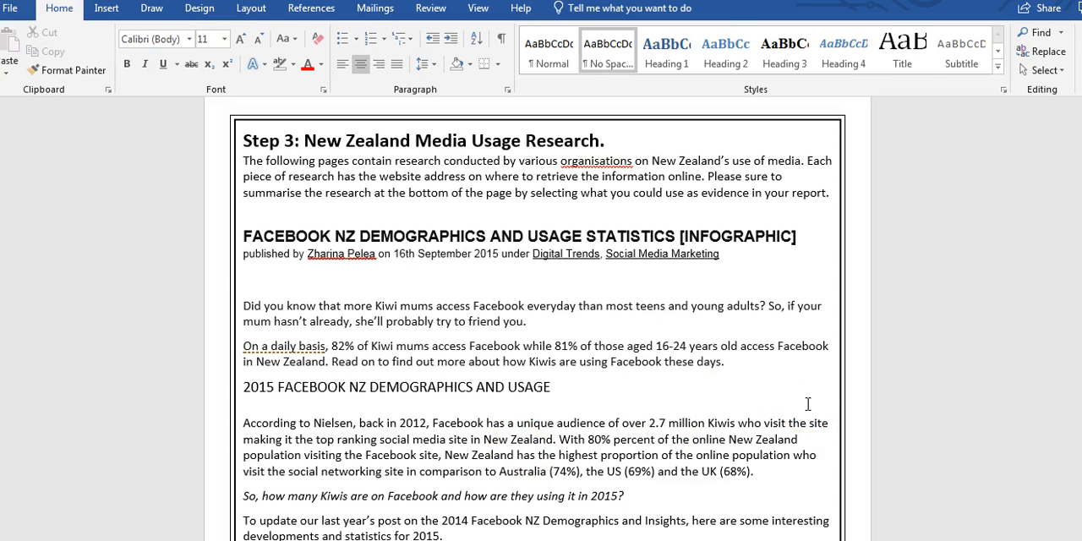
{"action": "mouse_move", "coordinate": [933, 465]}
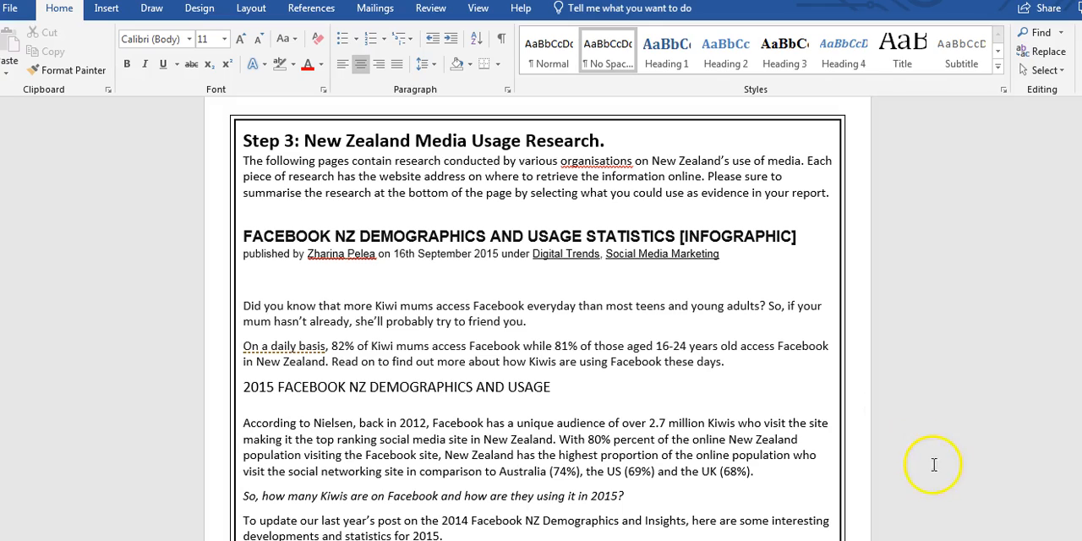
{"action": "mouse_move", "coordinate": [1038, 515]}
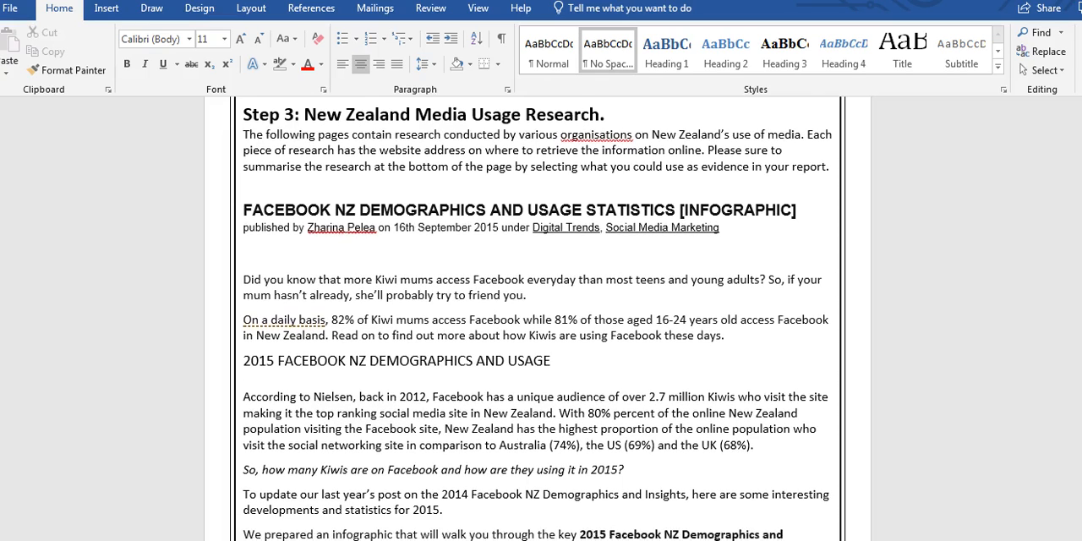
{"action": "scroll", "scroll_direction": "down", "scroll_amount": 3}
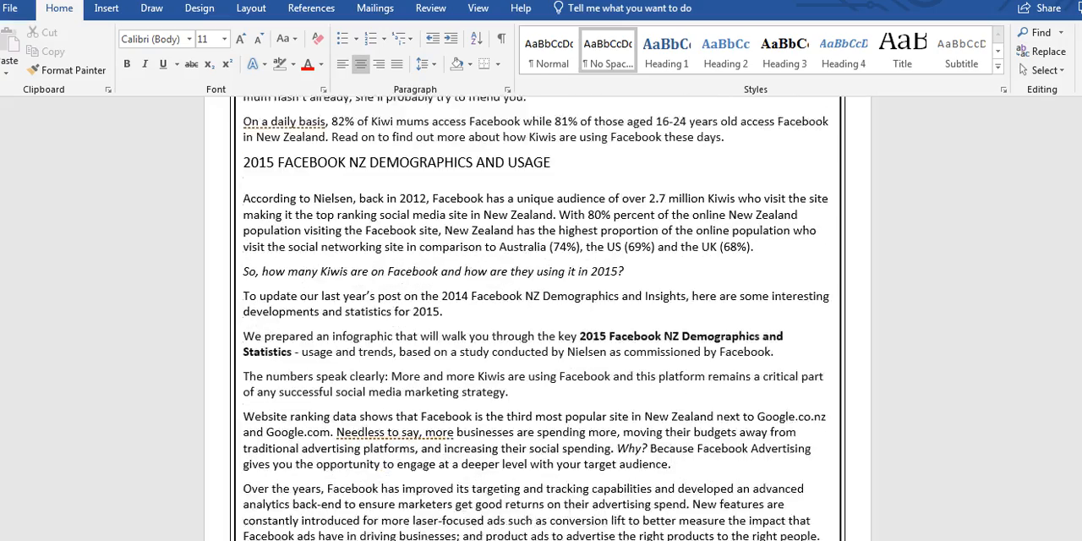
{"action": "scroll", "scroll_direction": "down", "scroll_amount": 3}
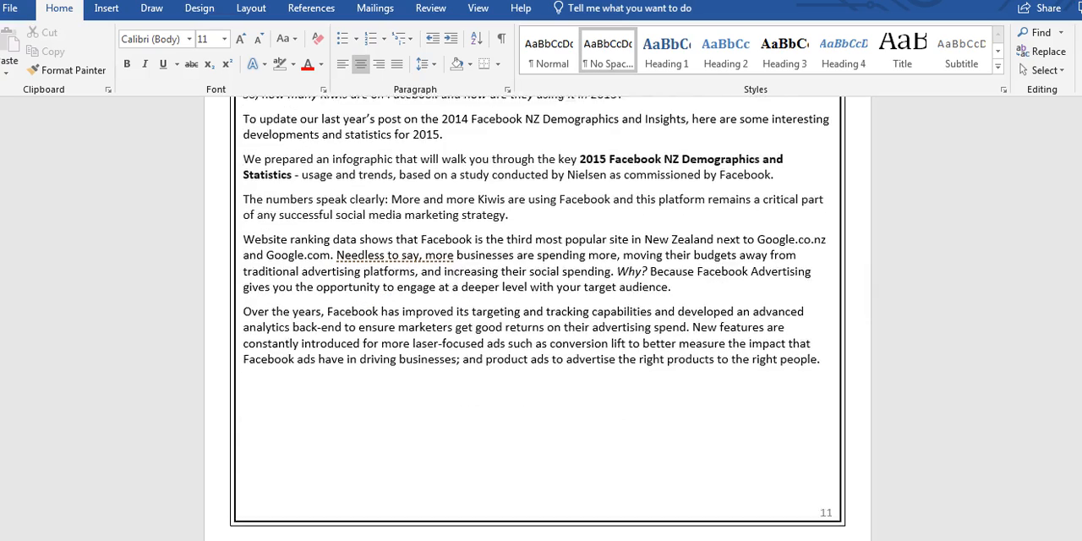
{"action": "scroll", "scroll_direction": "down", "scroll_amount": 3}
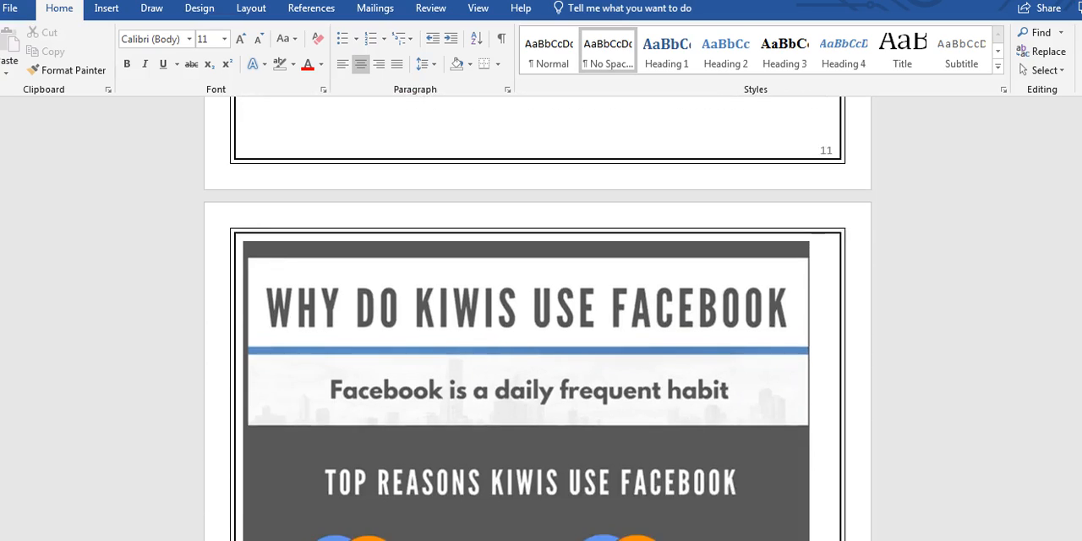
{"action": "scroll", "scroll_direction": "down", "scroll_amount": 3}
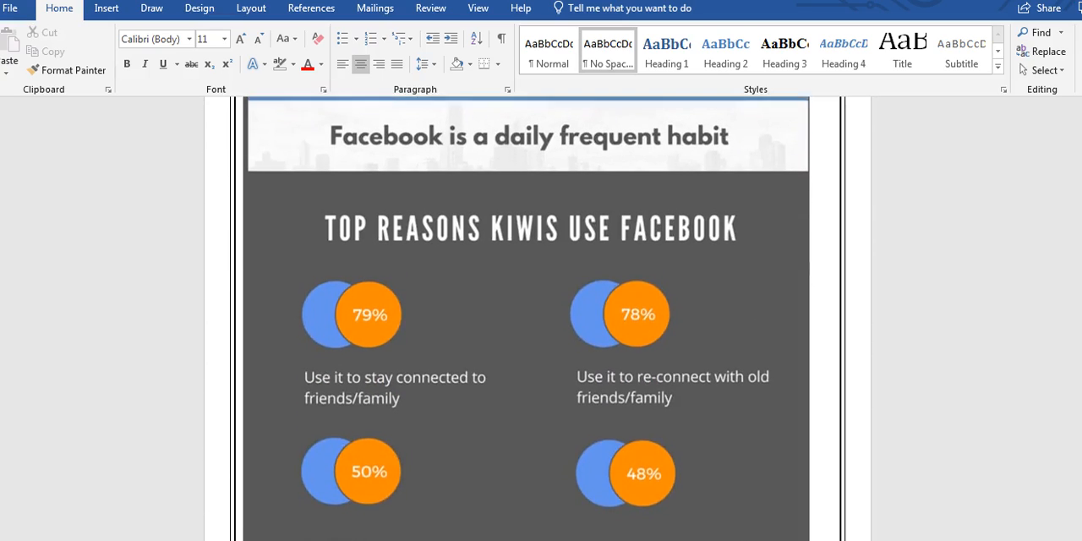
{"action": "scroll", "scroll_direction": "down", "scroll_amount": 3}
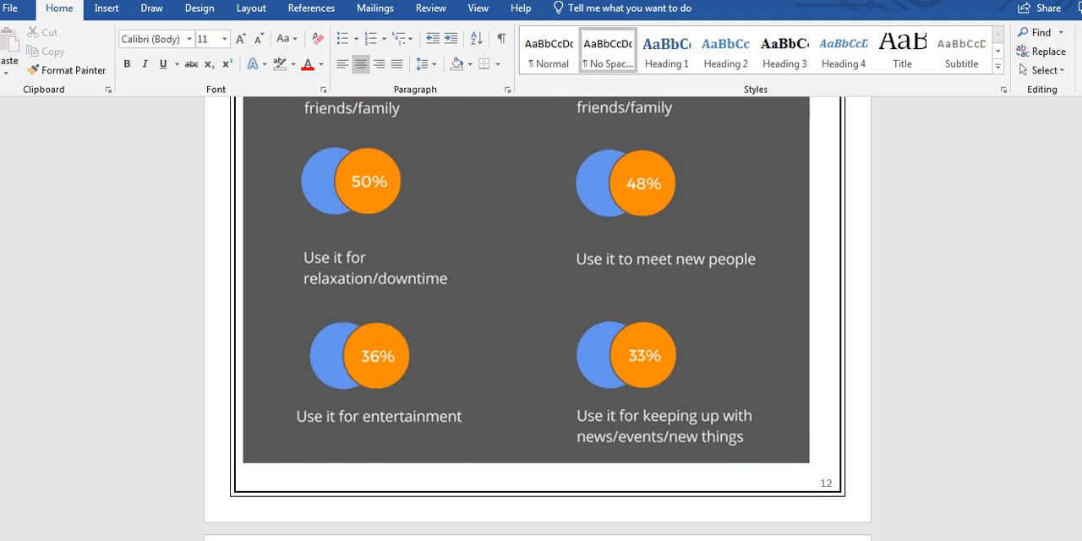
{"action": "scroll", "scroll_direction": "down", "scroll_amount": 3}
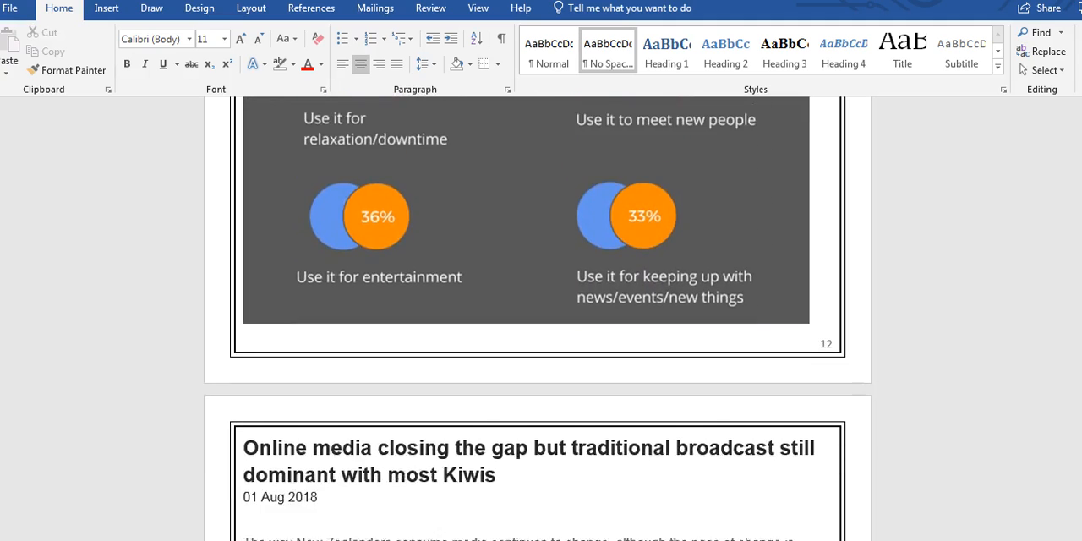
{"action": "scroll", "scroll_direction": "down", "scroll_amount": 3}
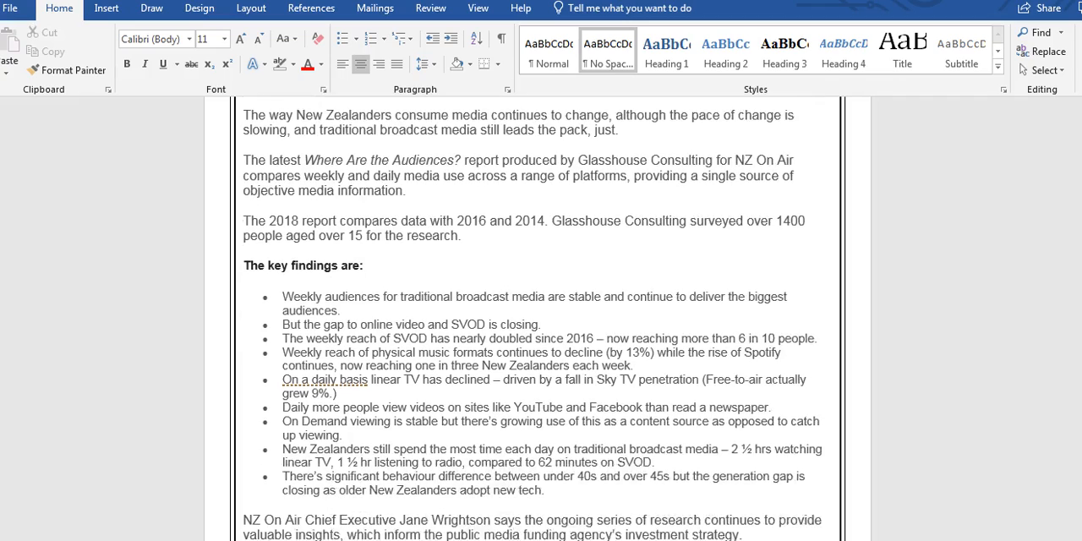
{"action": "scroll", "scroll_direction": "down", "scroll_amount": 3}
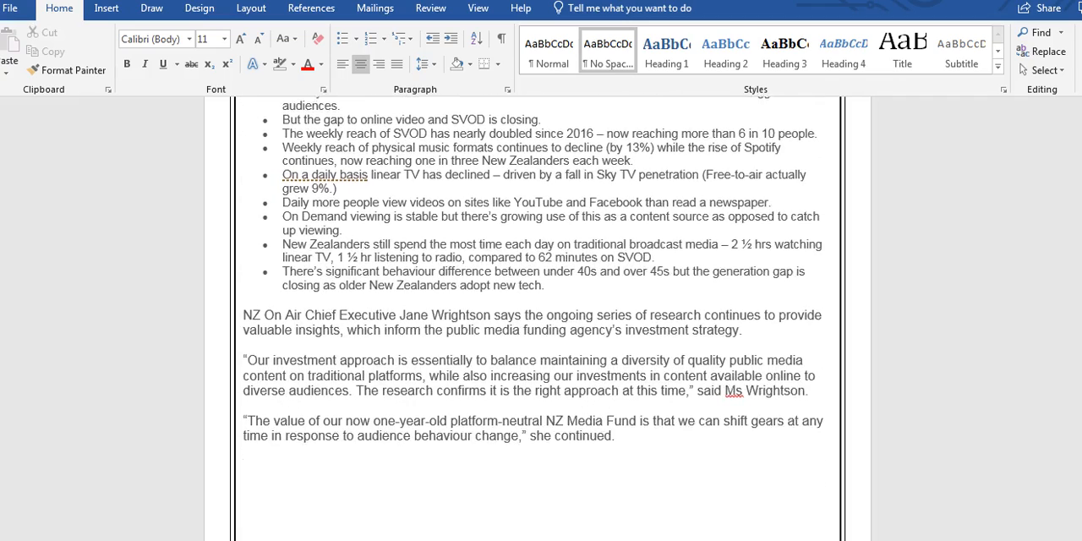
{"action": "scroll", "scroll_direction": "down", "scroll_amount": 3}
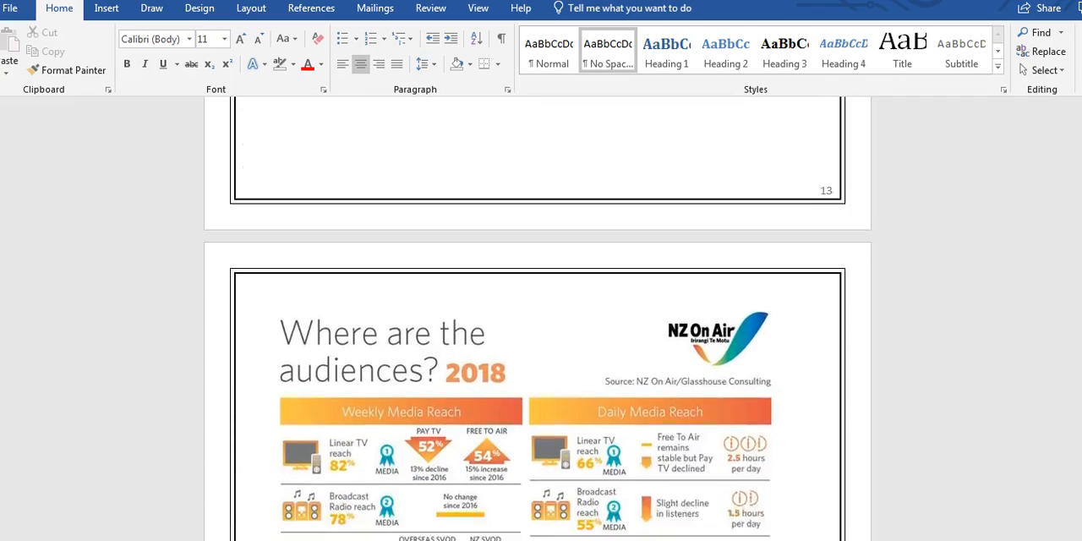
{"action": "scroll", "scroll_direction": "down", "scroll_amount": 3}
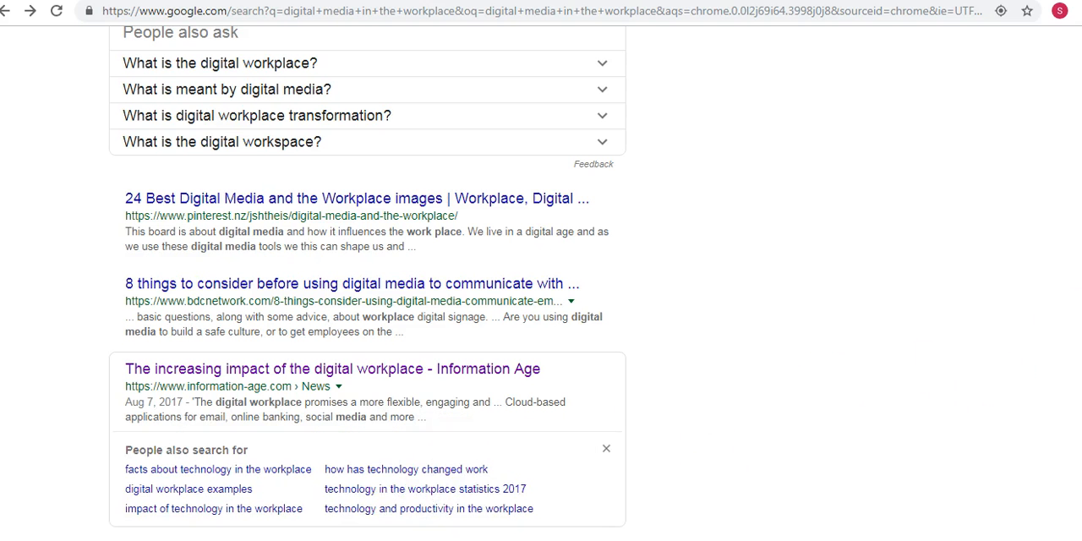
Turn on SafeSearch filtering from the Google search Settings.
{"action": "scroll", "scroll_direction": "up", "scroll_amount": 3}
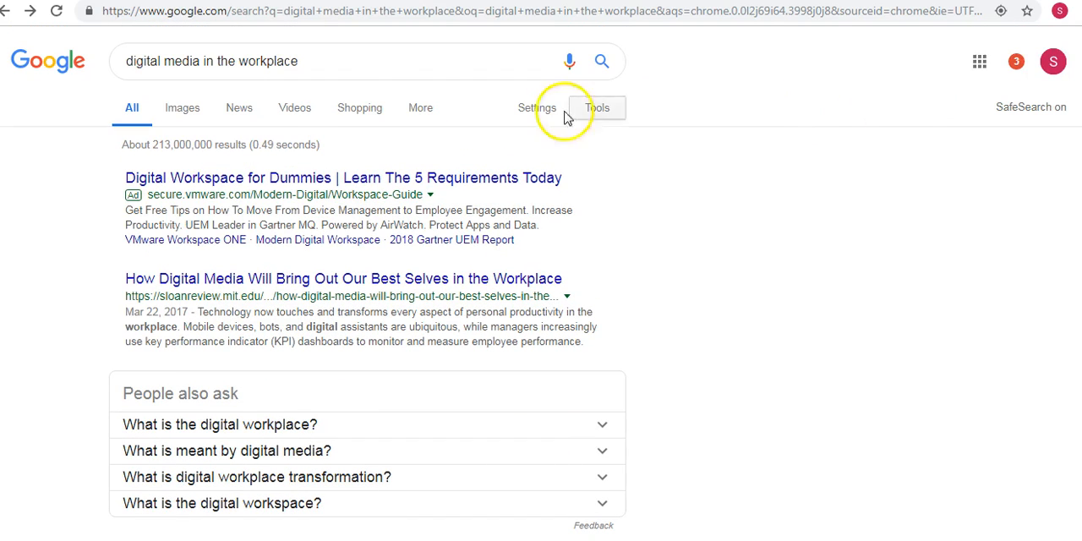
{"action": "left_click", "coordinate": [352, 60]}
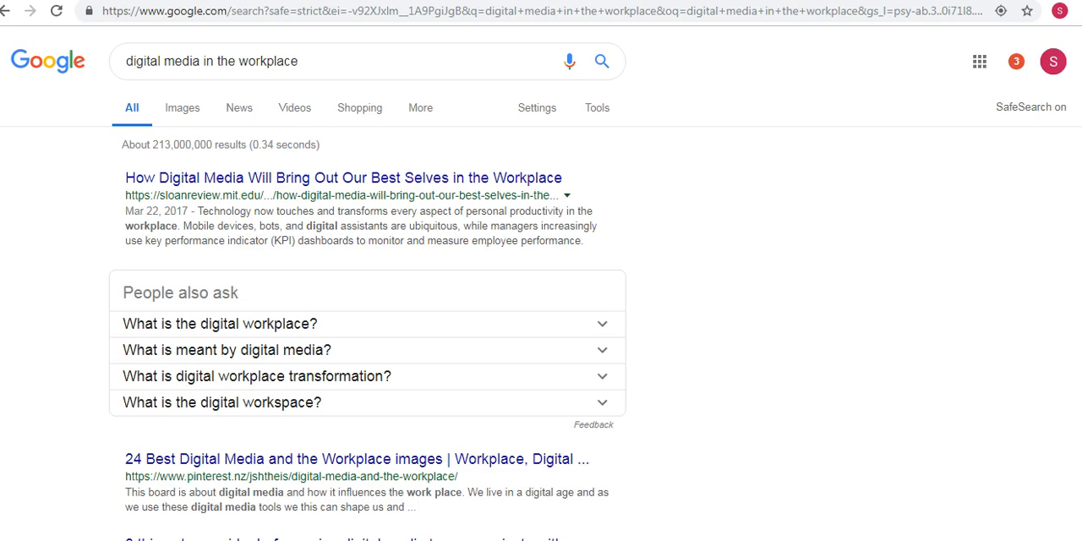
Scroll the filtered results for 'digital media in the workplace' to the Information Age link.
{"action": "scroll", "scroll_direction": "down", "scroll_amount": 3}
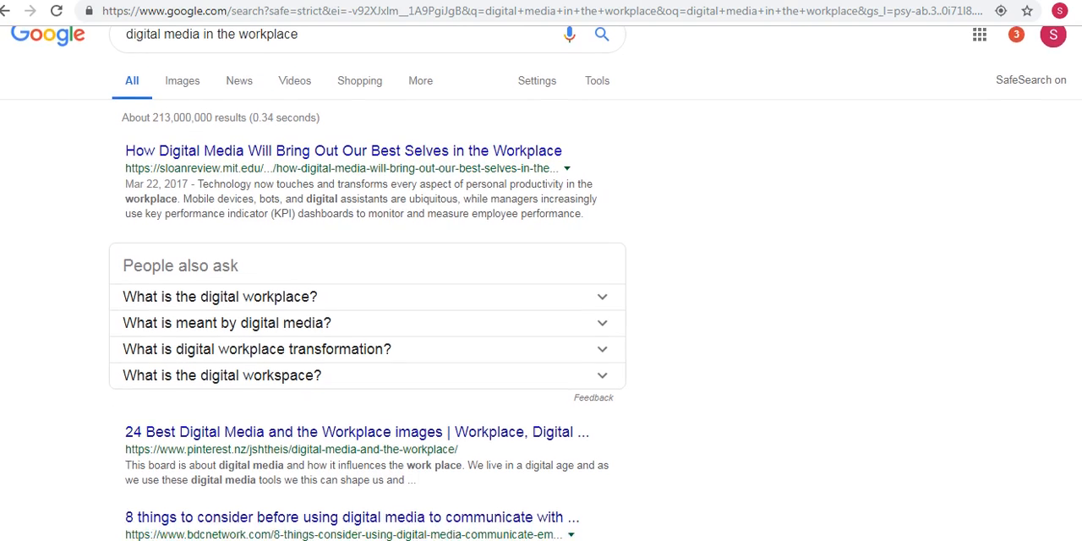
{"action": "scroll", "scroll_direction": "down", "scroll_amount": 3}
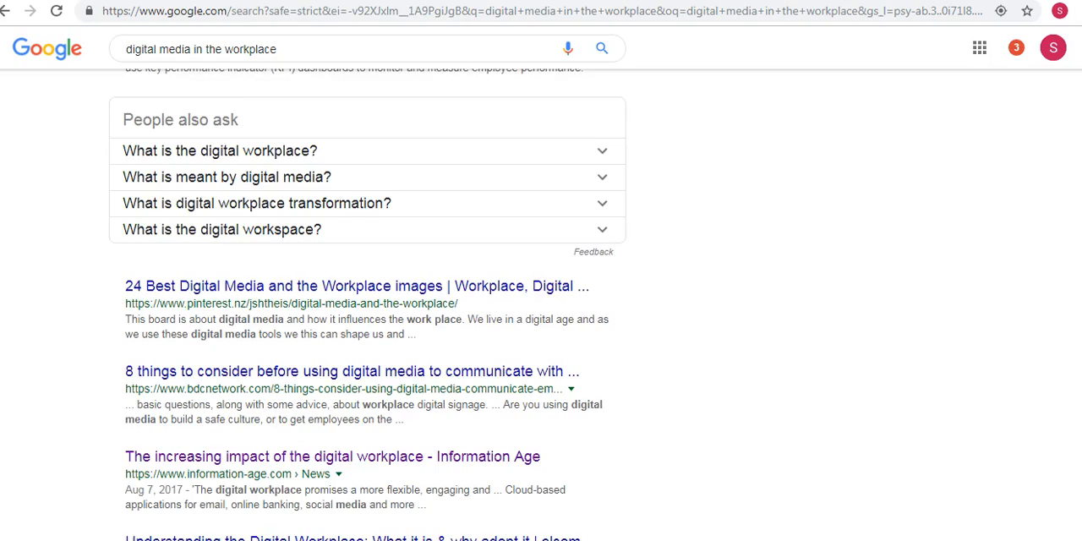
{"action": "scroll", "scroll_direction": "down", "scroll_amount": 3}
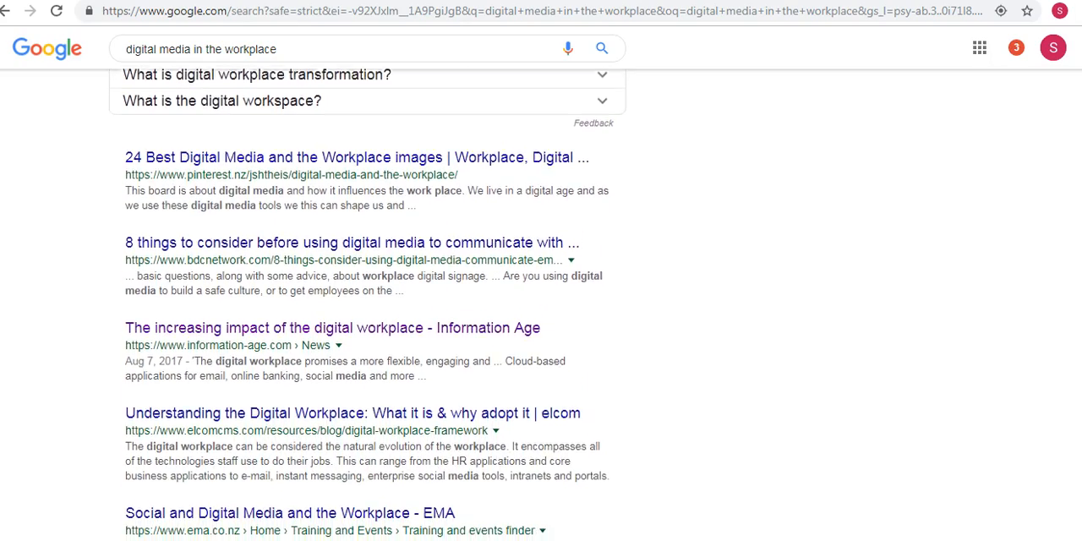
{"action": "scroll", "scroll_direction": "down", "scroll_amount": 3}
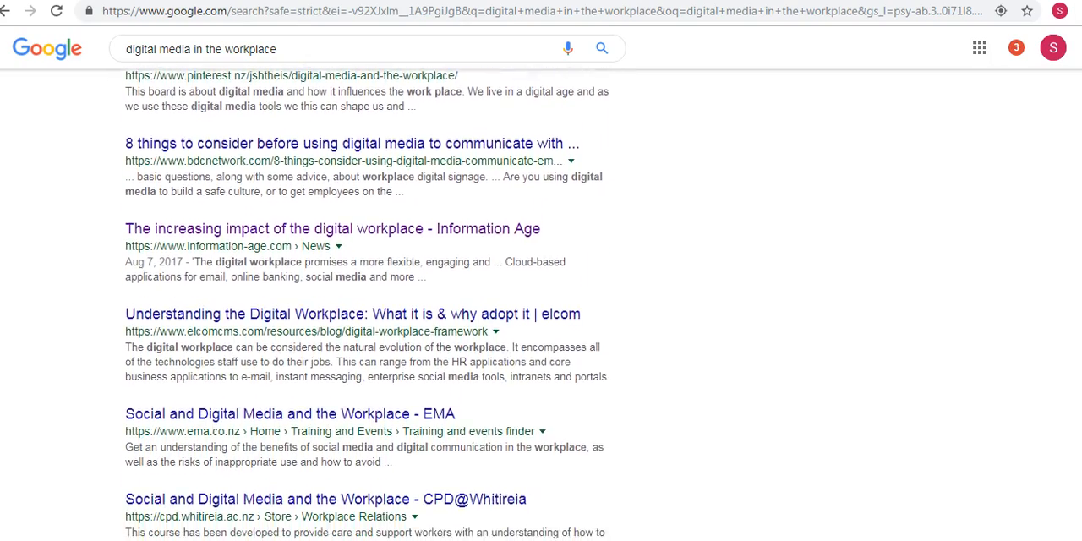
{"action": "scroll", "scroll_direction": "down", "scroll_amount": 3}
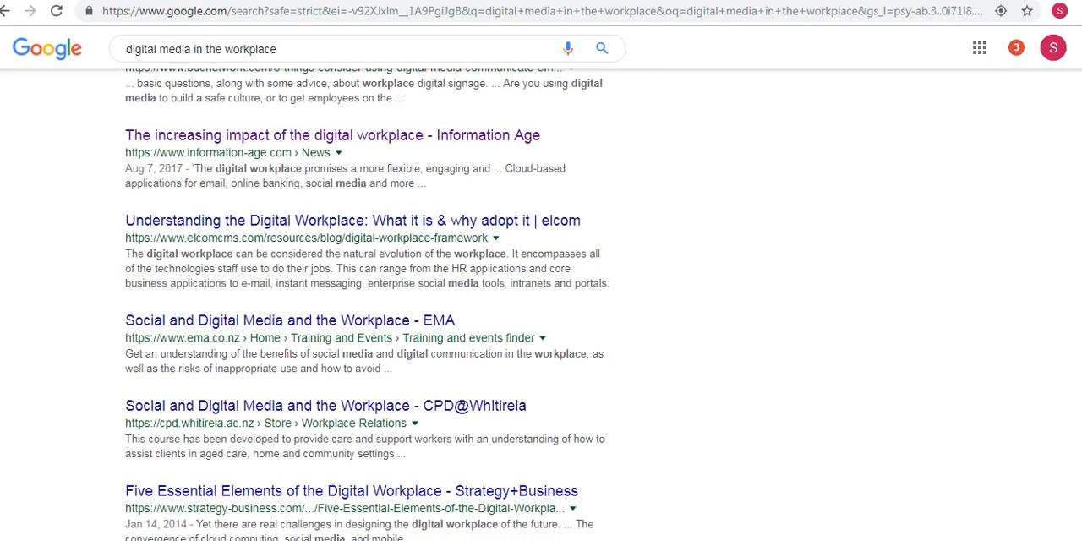
{"action": "scroll", "scroll_direction": "up", "scroll_amount": 3}
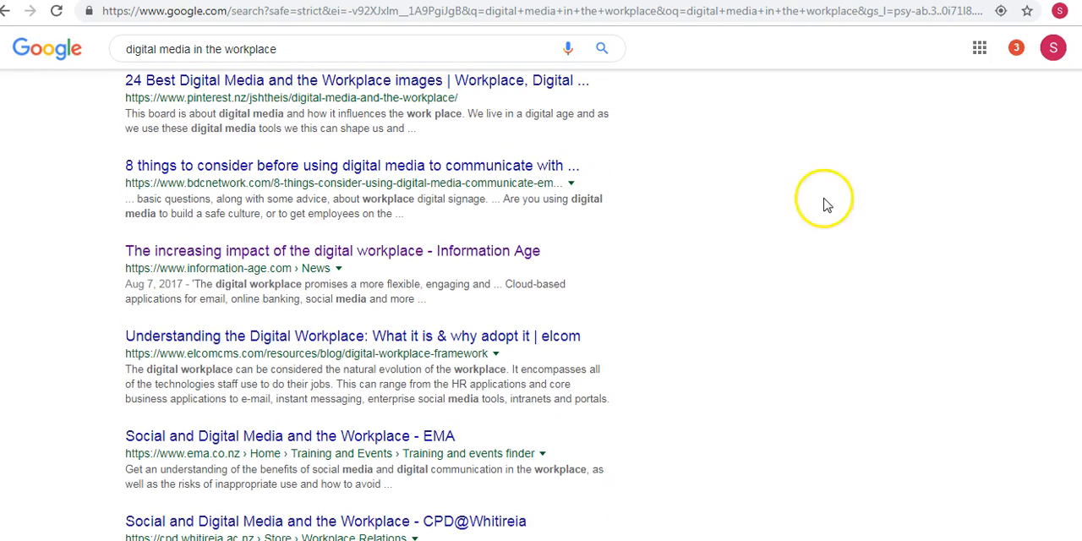
{"action": "mouse_move", "coordinate": [477, 253]}
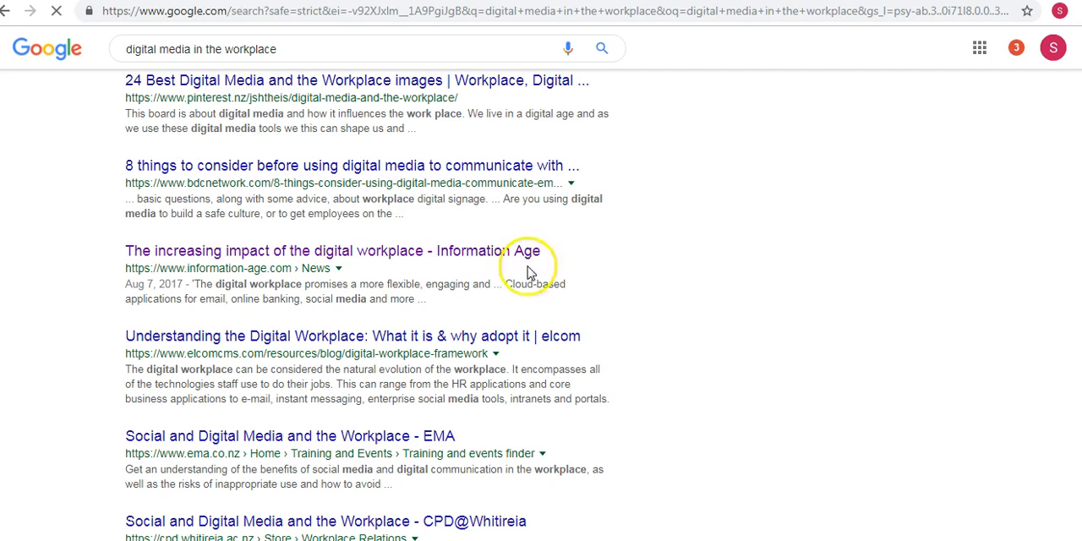
Open the Information Age digital workplace article and read its opening paragraphs.
{"action": "left_click", "coordinate": [332, 250]}
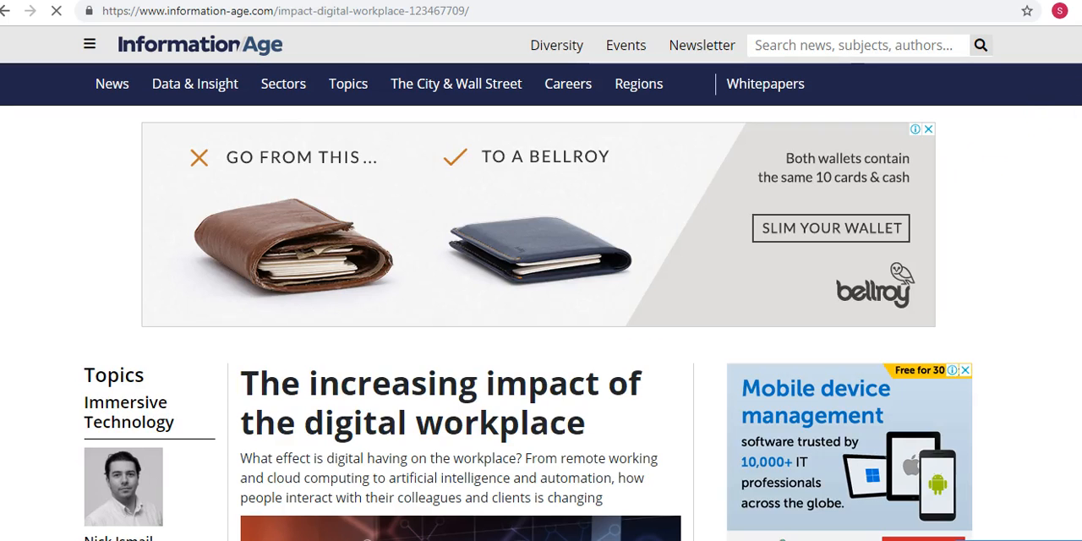
{"action": "scroll", "scroll_direction": "down", "scroll_amount": 3}
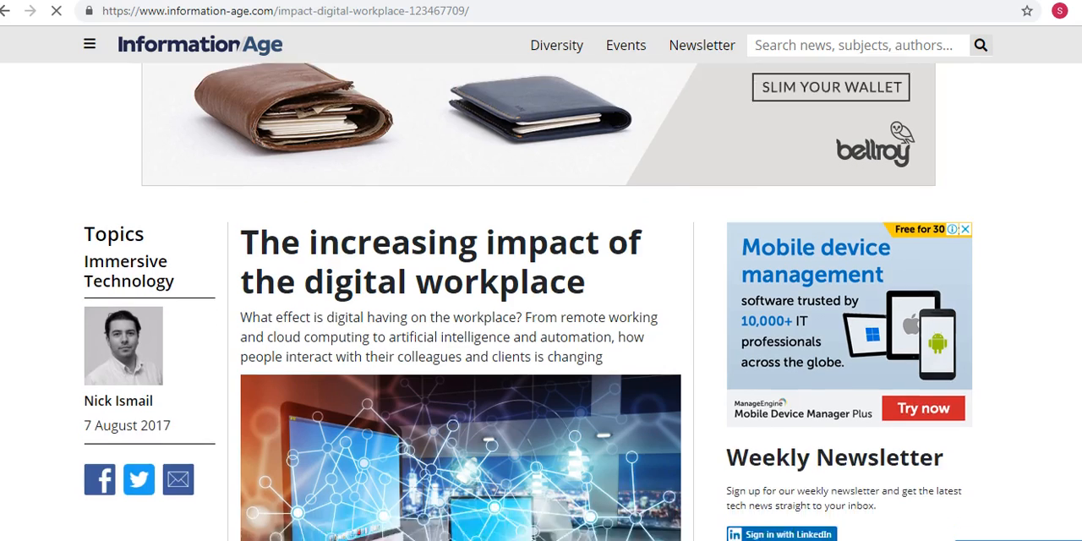
{"action": "scroll", "scroll_direction": "down", "scroll_amount": 3}
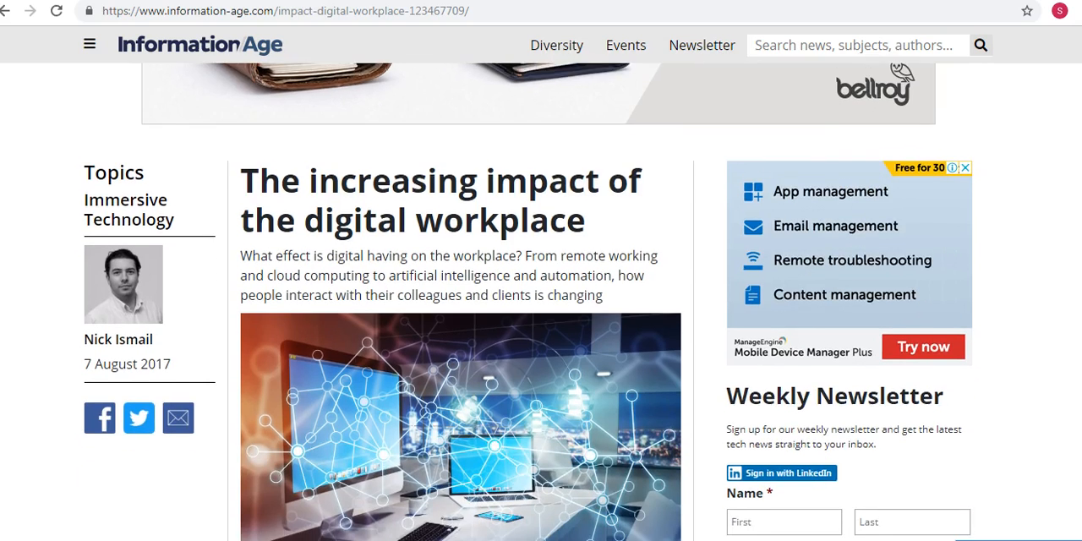
{"action": "scroll", "scroll_direction": "down", "scroll_amount": 3}
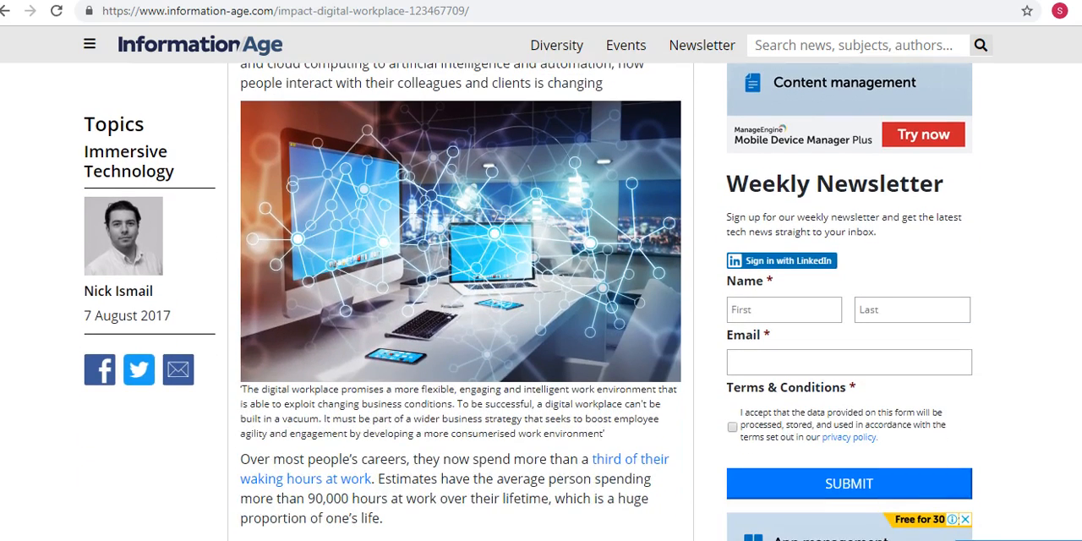
{"action": "scroll", "scroll_direction": "down", "scroll_amount": 3}
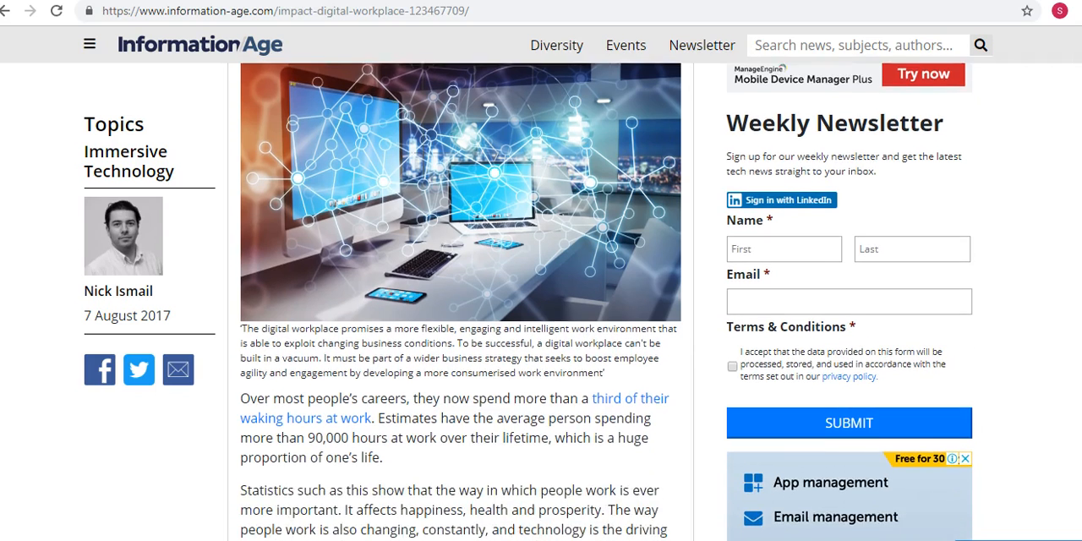
{"action": "scroll", "scroll_direction": "down", "scroll_amount": 3}
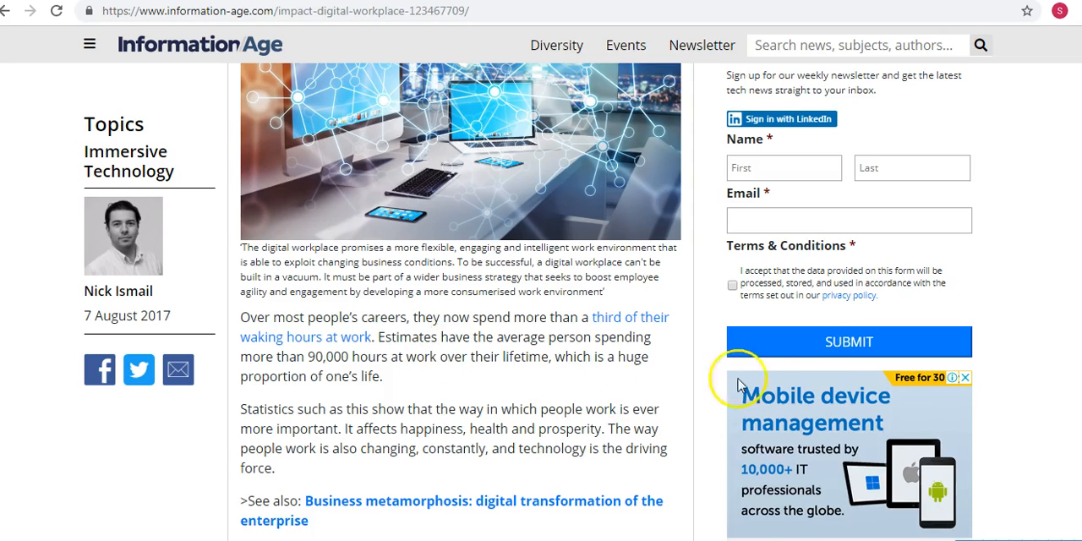
{"action": "mouse_move", "coordinate": [597, 446]}
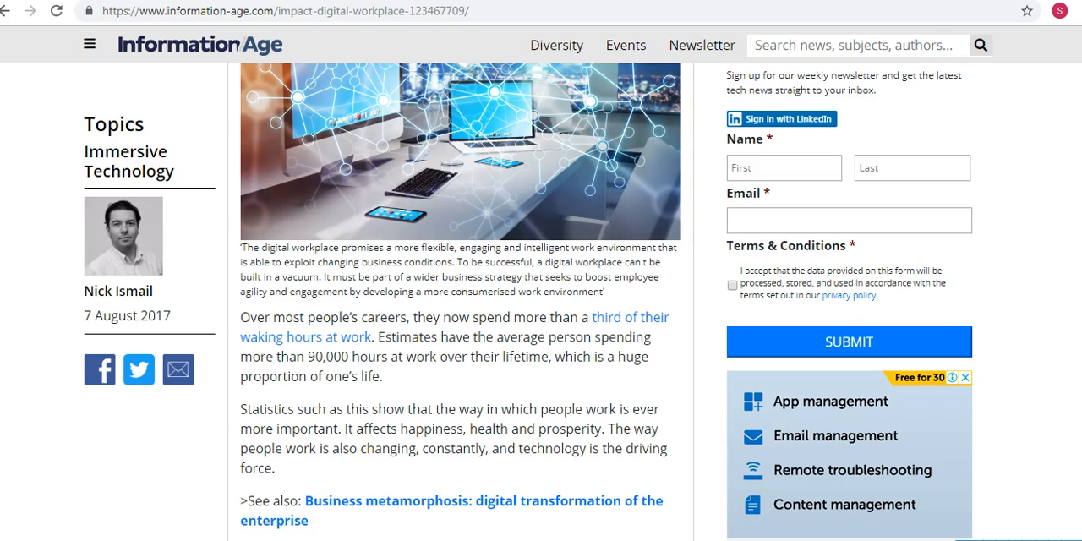
{"action": "scroll", "scroll_direction": "down", "scroll_amount": 3}
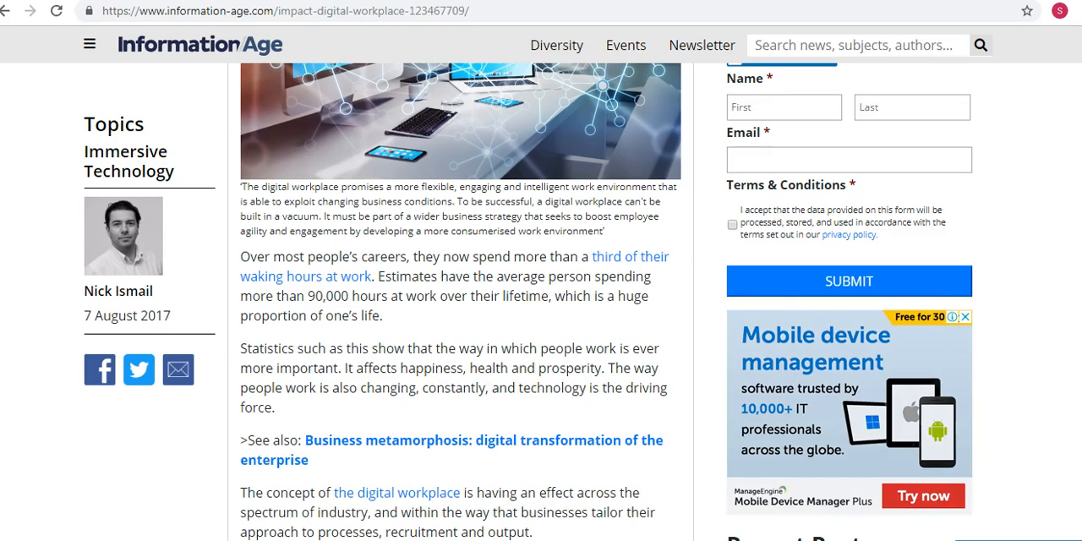
{"action": "scroll", "scroll_direction": "down", "scroll_amount": 3}
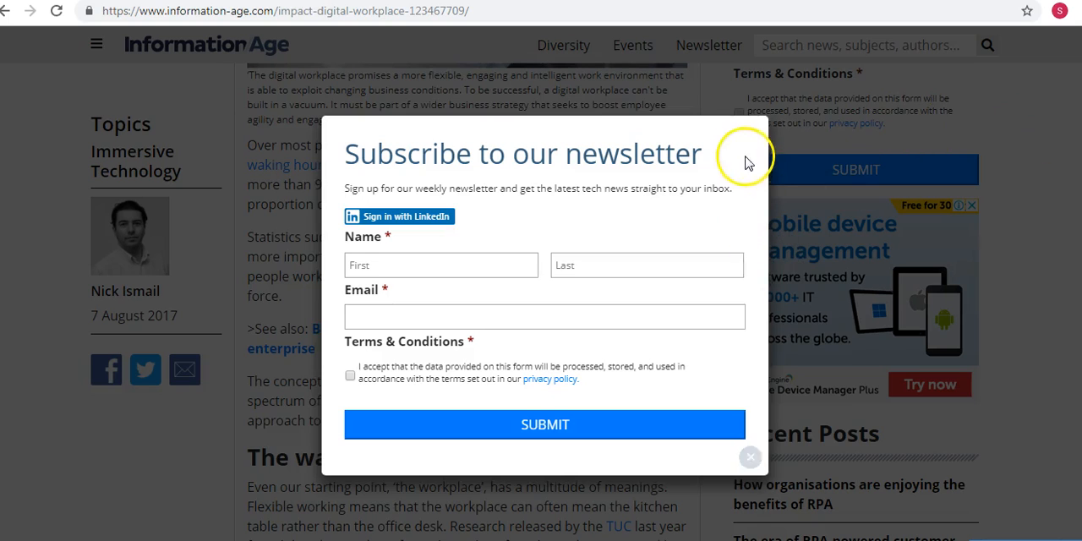
Select and copy the article's paragraph about increasing smartphone usage and capability.
{"action": "left_click", "coordinate": [750, 456]}
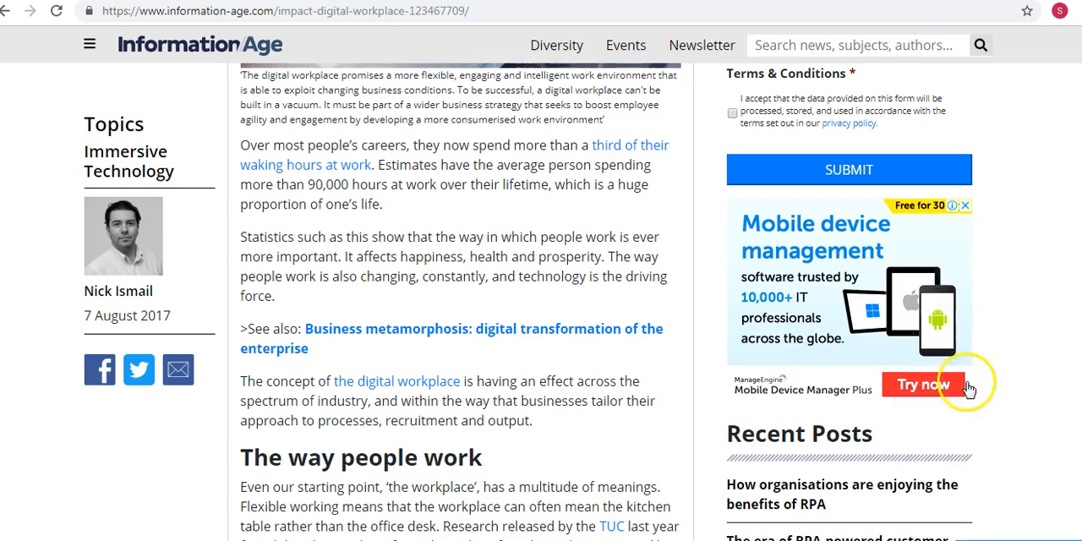
{"action": "scroll", "scroll_direction": "down", "scroll_amount": 3}
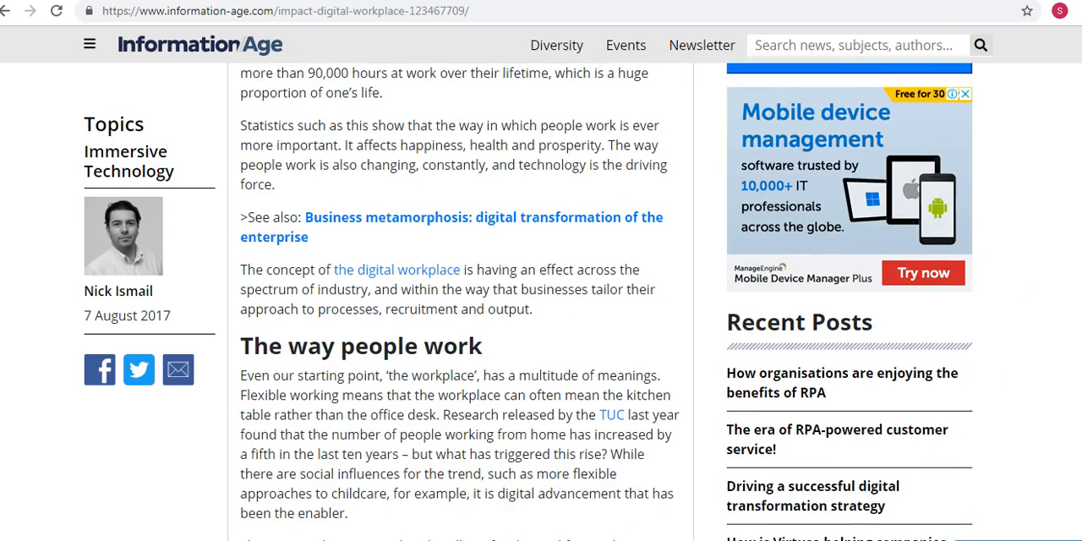
{"action": "scroll", "scroll_direction": "down", "scroll_amount": 3}
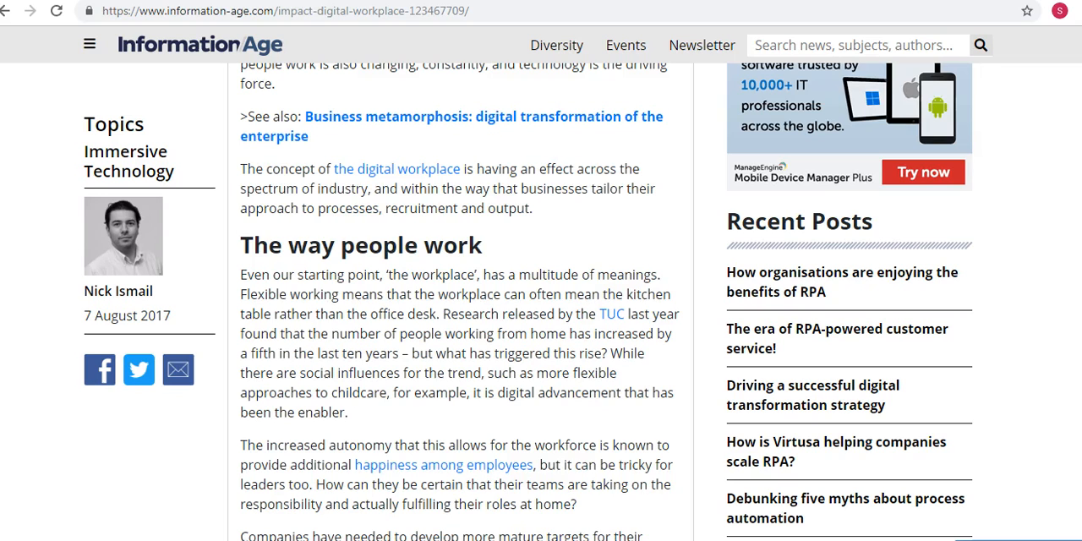
{"action": "scroll", "scroll_direction": "down", "scroll_amount": 3}
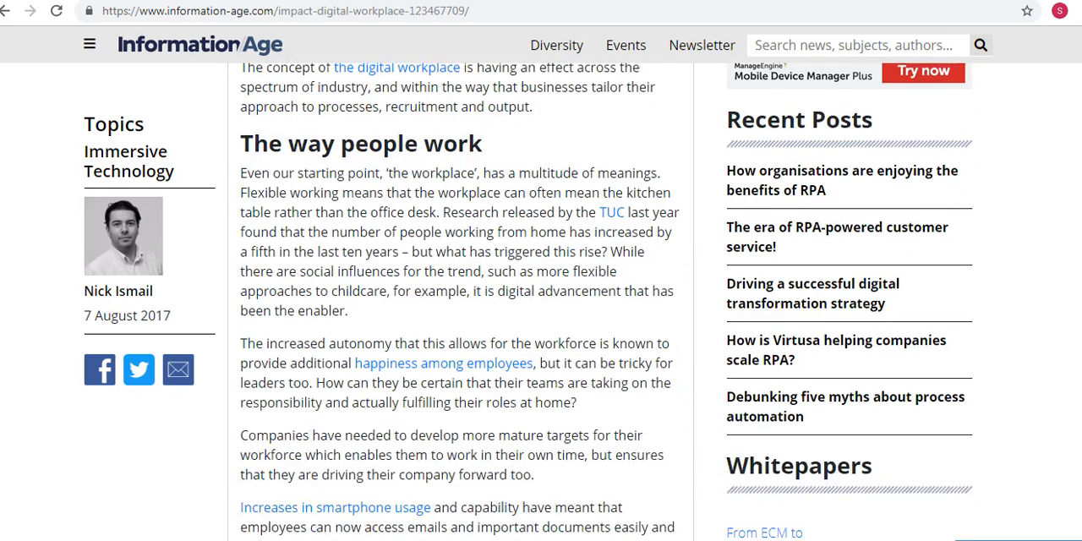
{"action": "scroll", "scroll_direction": "down", "scroll_amount": 3}
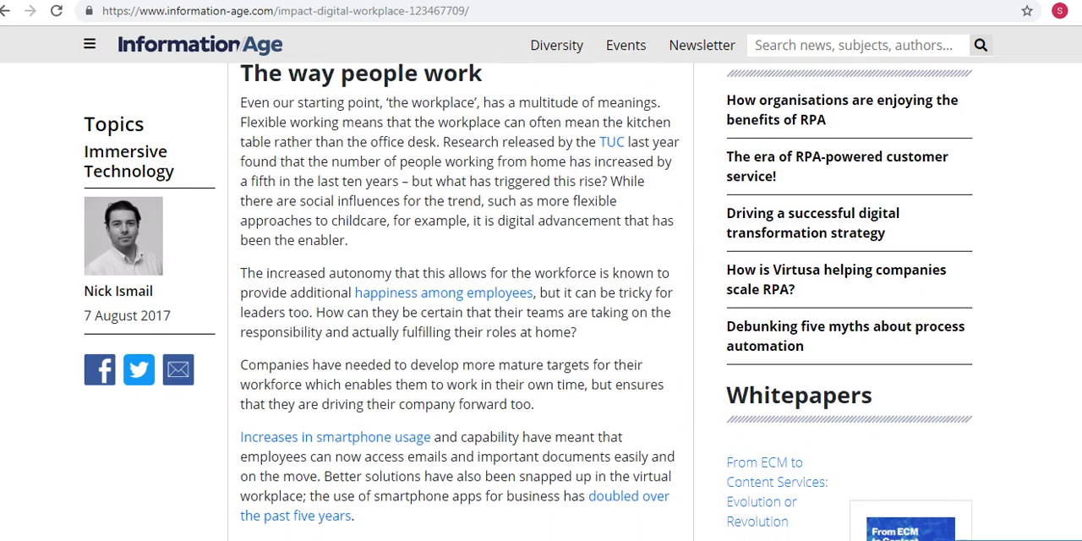
{"action": "scroll", "scroll_direction": "down", "scroll_amount": 3}
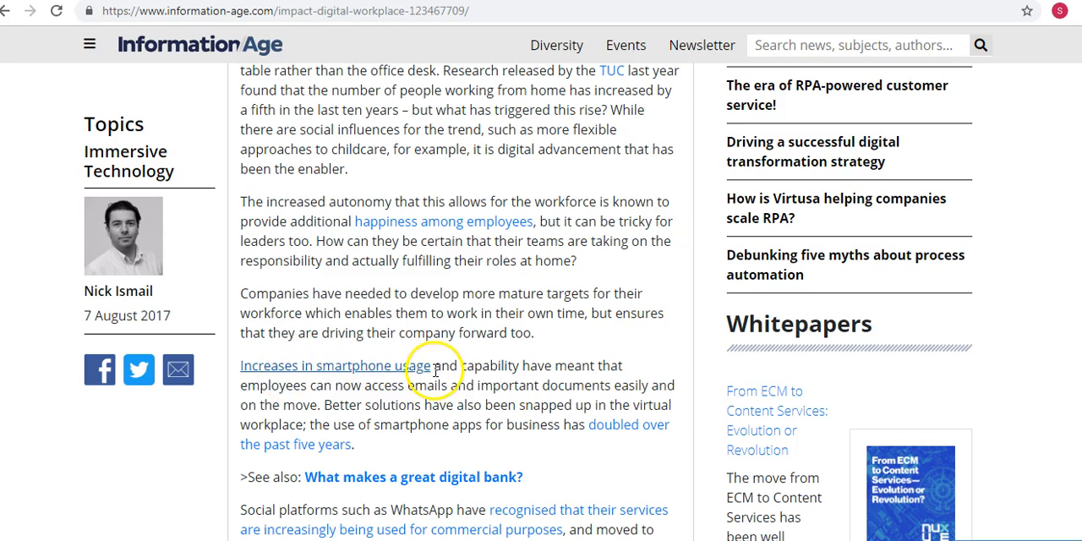
{"action": "mouse_move", "coordinate": [548, 366]}
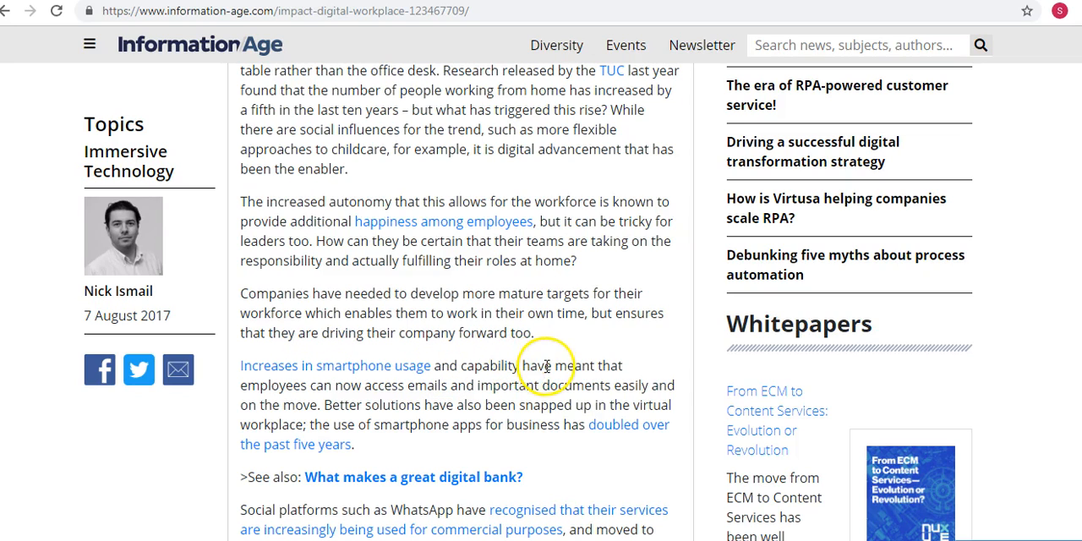
{"action": "mouse_move", "coordinate": [515, 395]}
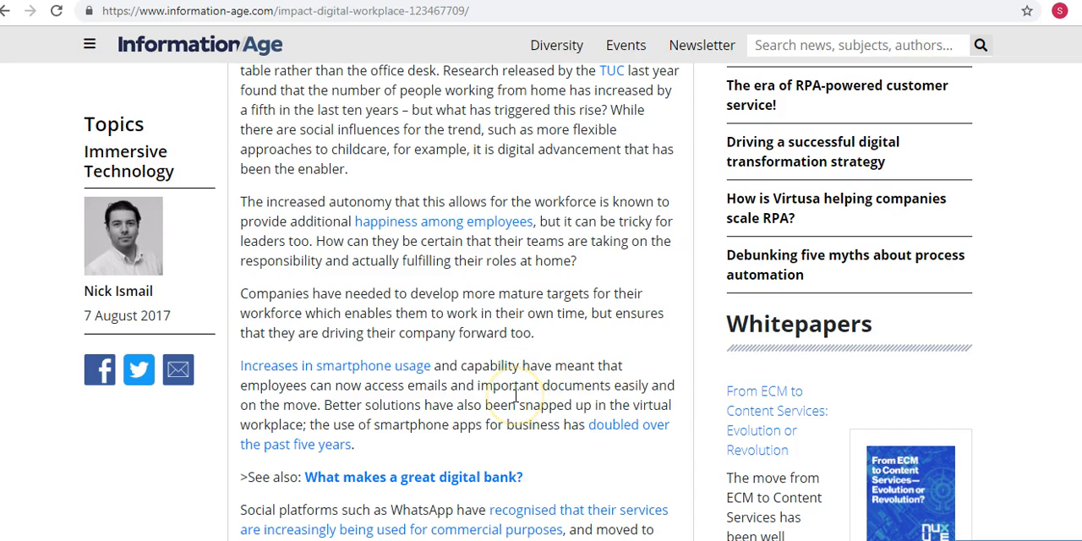
{"action": "mouse_move", "coordinate": [517, 401]}
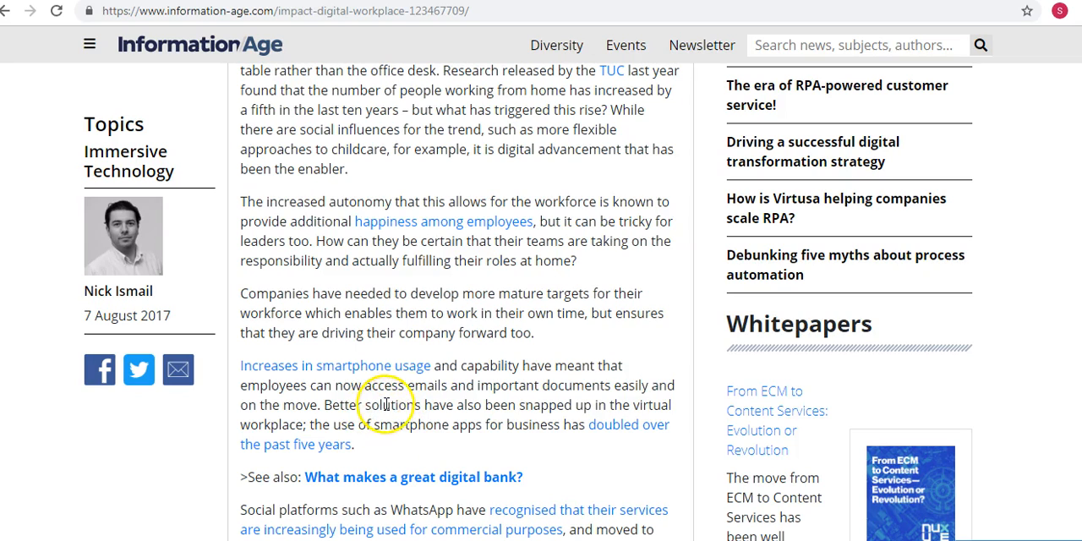
{"action": "mouse_move", "coordinate": [419, 425]}
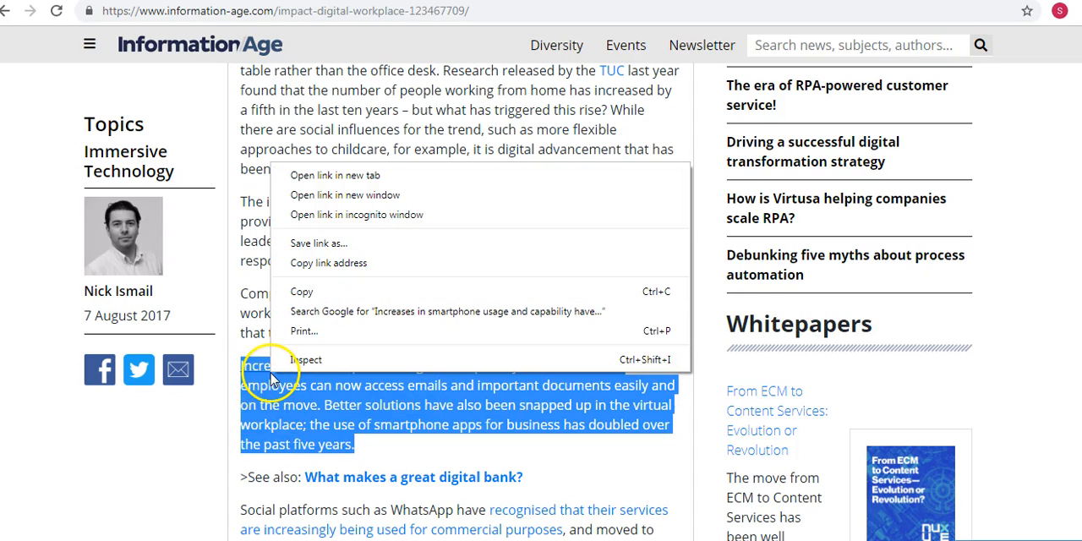
{"action": "left_click", "coordinate": [300, 295]}
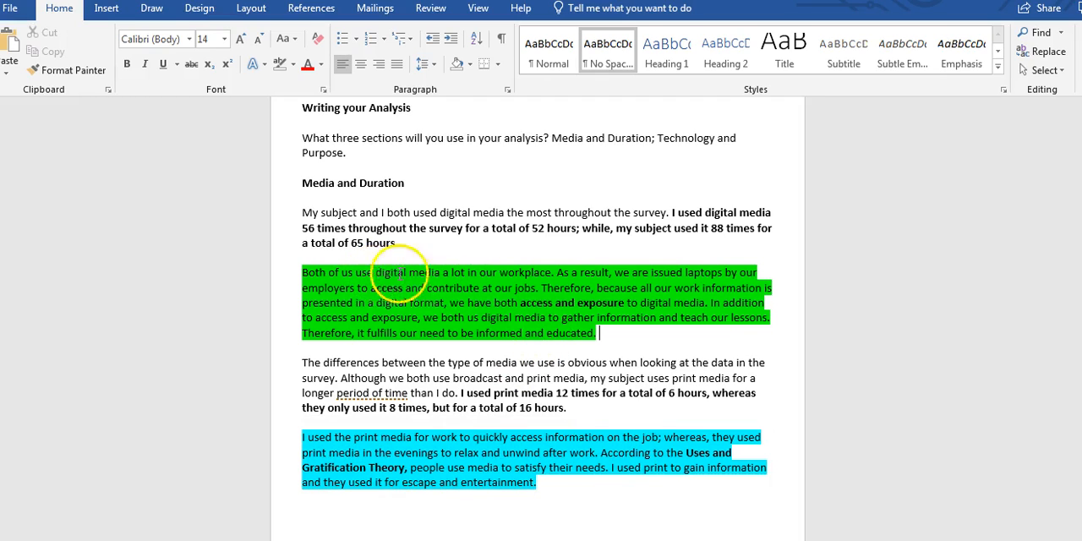
{"action": "mouse_move", "coordinate": [566, 291]}
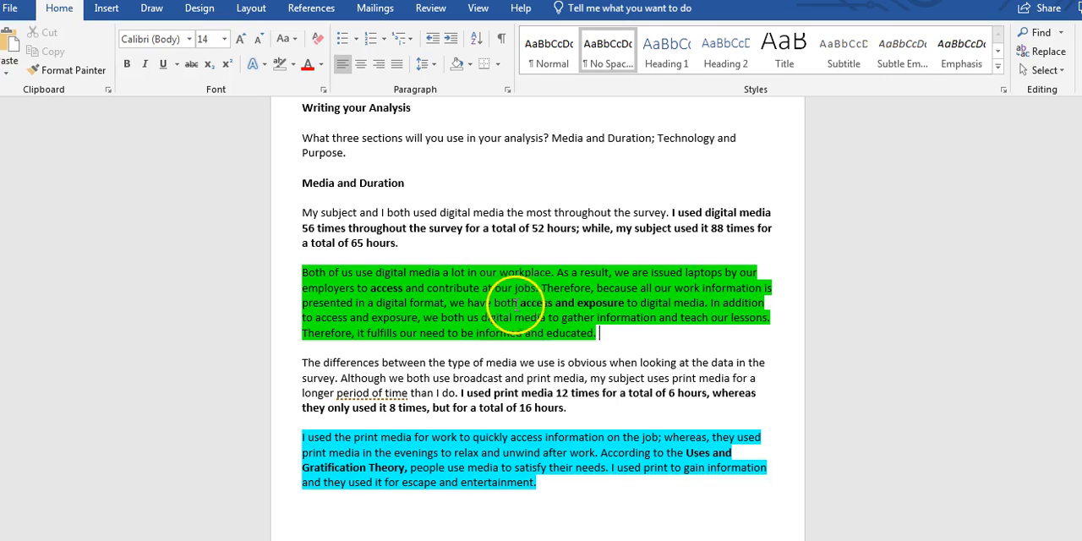
{"action": "mouse_move", "coordinate": [616, 333]}
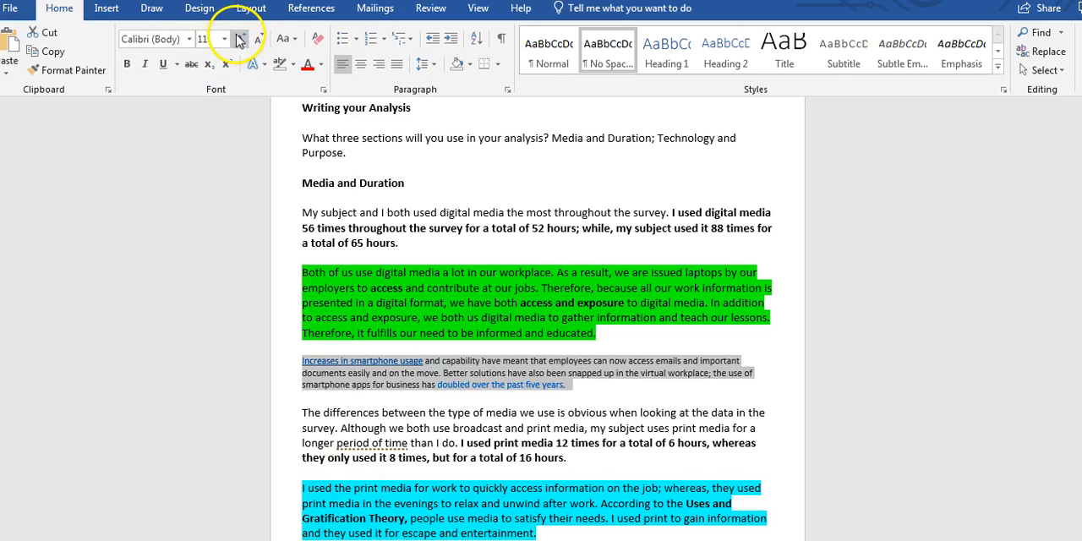
Make the pasted smartphone paragraph 14-point black text with no link colour or underline.
{"action": "left_click", "coordinate": [223, 39]}
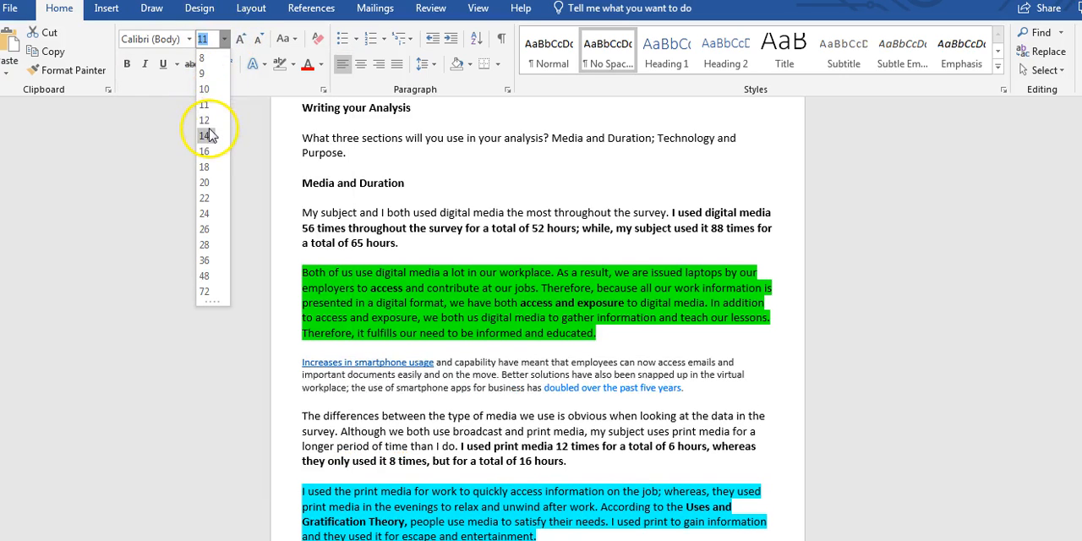
{"action": "left_click", "coordinate": [203, 135]}
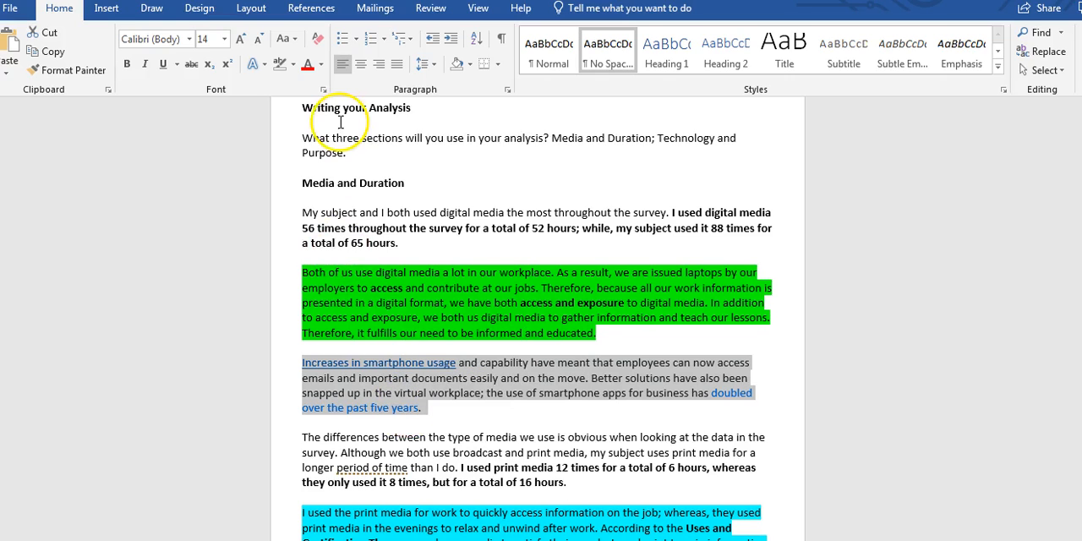
{"action": "left_click", "coordinate": [328, 64]}
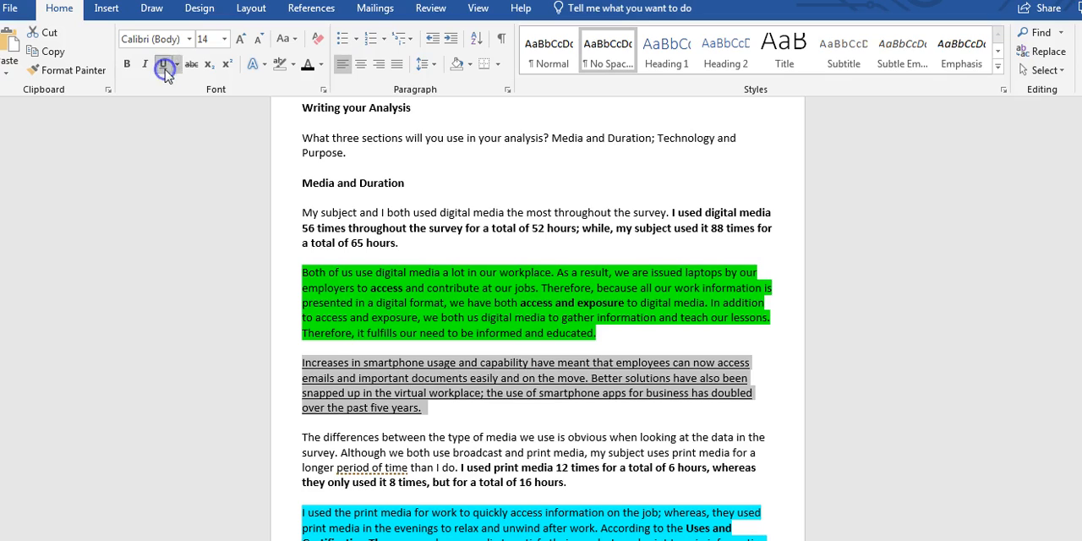
{"action": "left_click", "coordinate": [162, 64]}
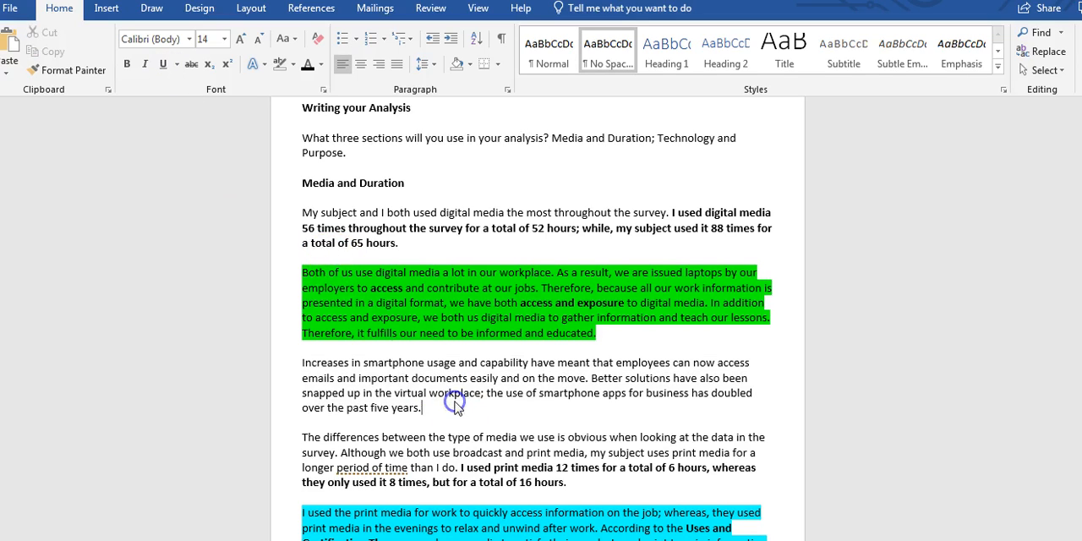
{"action": "mouse_move", "coordinate": [521, 423]}
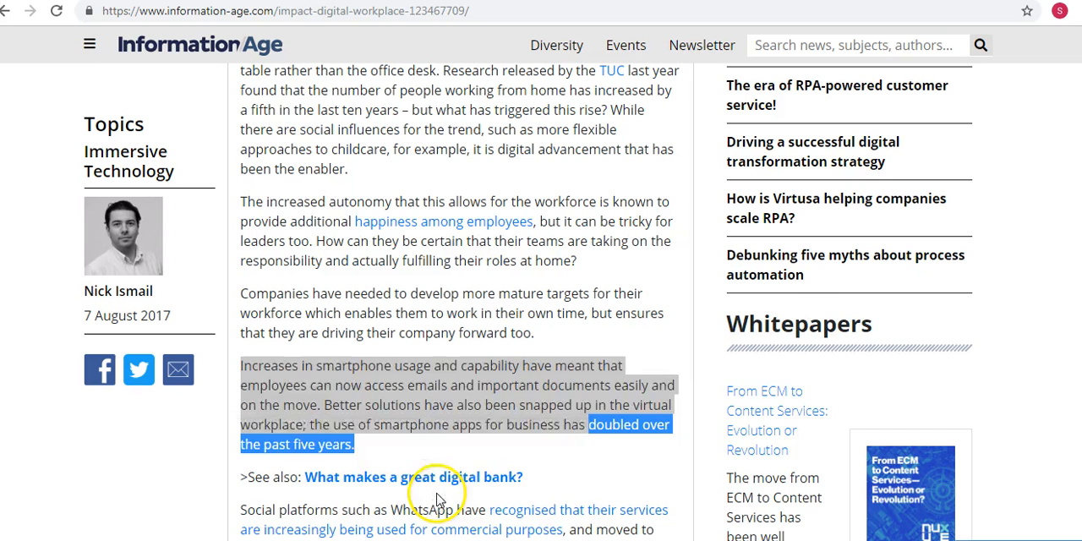
Select the smartphone paragraph and scroll up to read the article's author and date.
{"action": "left_click_drag", "start_coordinate": [592, 424], "coordinate": [240, 365]}
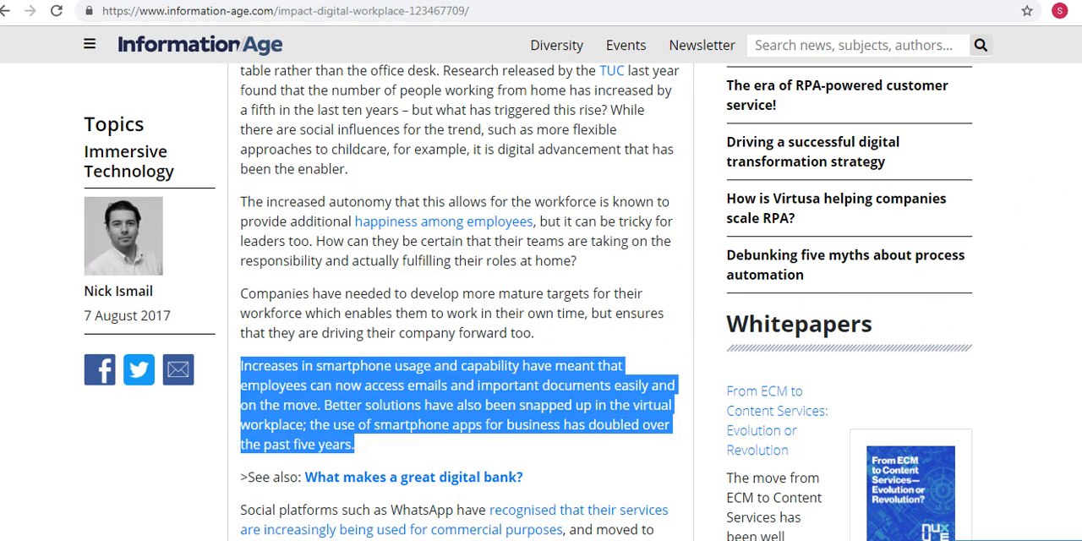
{"action": "scroll", "scroll_direction": "up", "scroll_amount": 3}
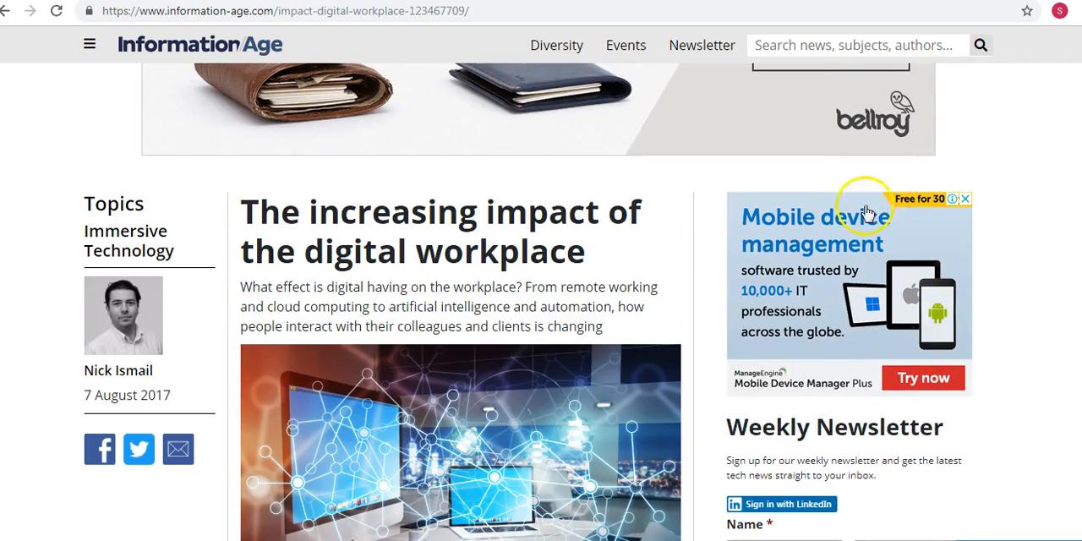
{"action": "mouse_move", "coordinate": [161, 381]}
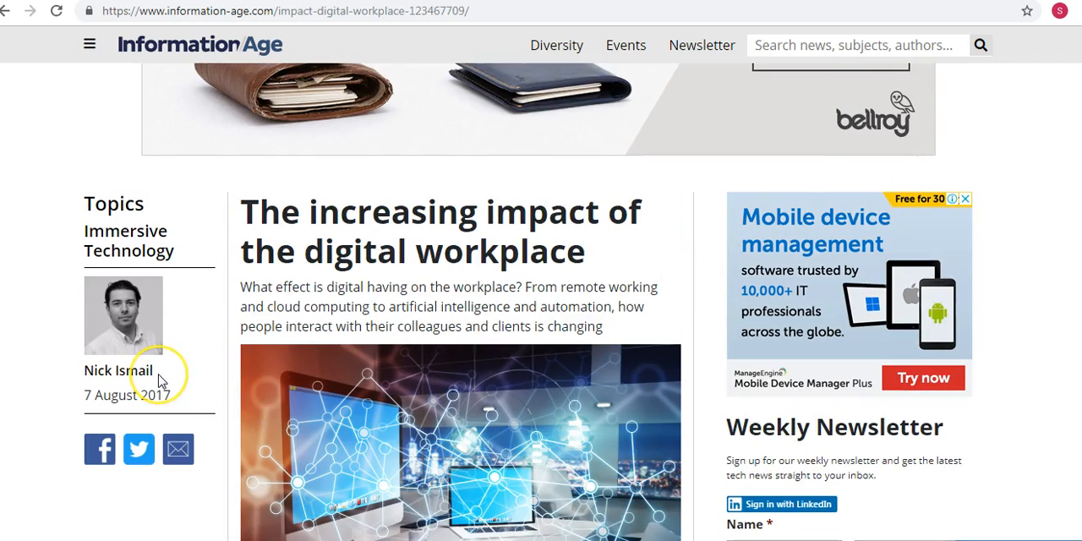
{"action": "mouse_move", "coordinate": [358, 243]}
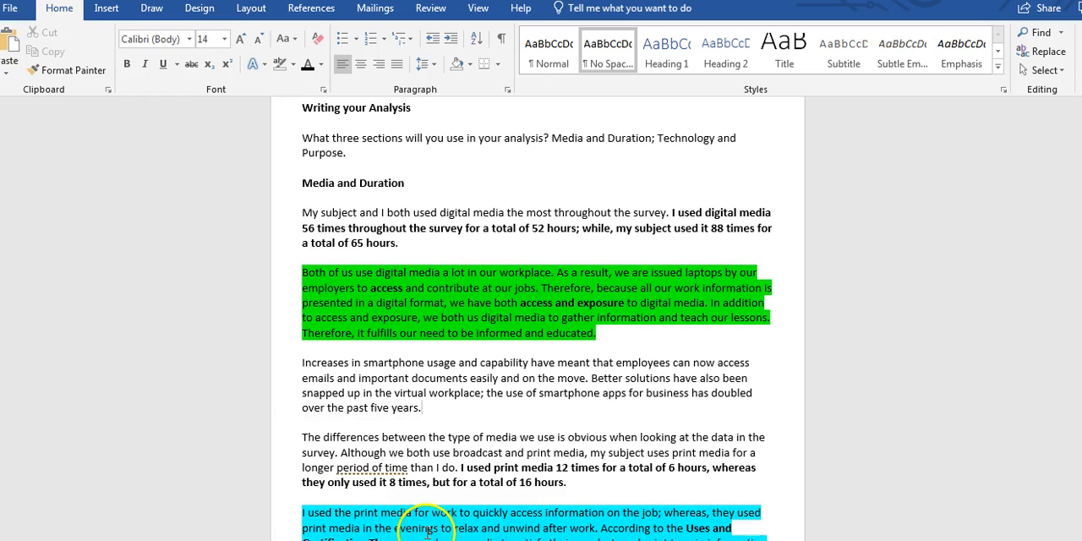
{"action": "mouse_move", "coordinate": [578, 468]}
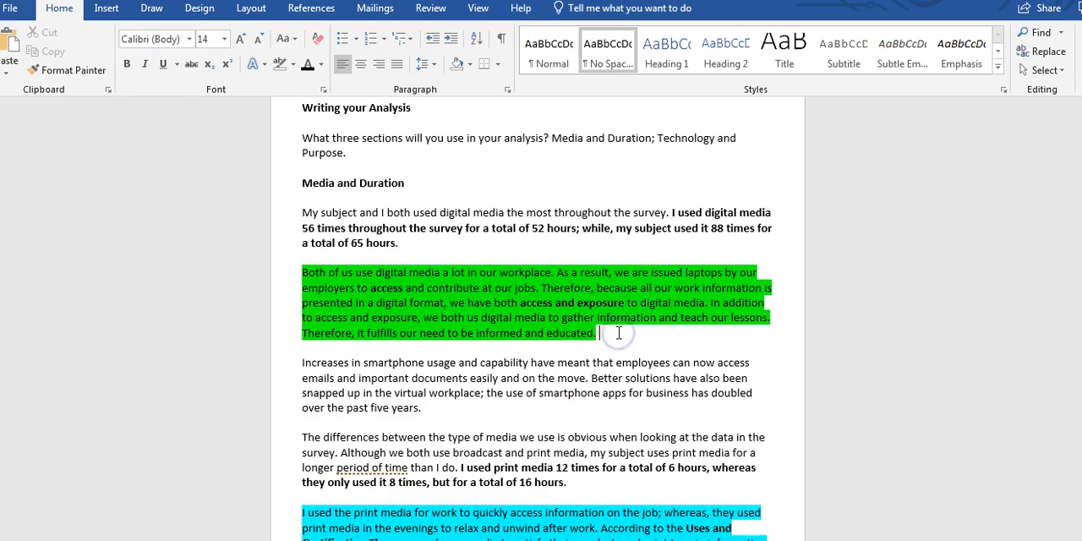
Type the signal phrase naming Nick Ismail's online article The Increasing Impact of the Digital Workplace.
{"action": "type", "text": "In Nick Is"}
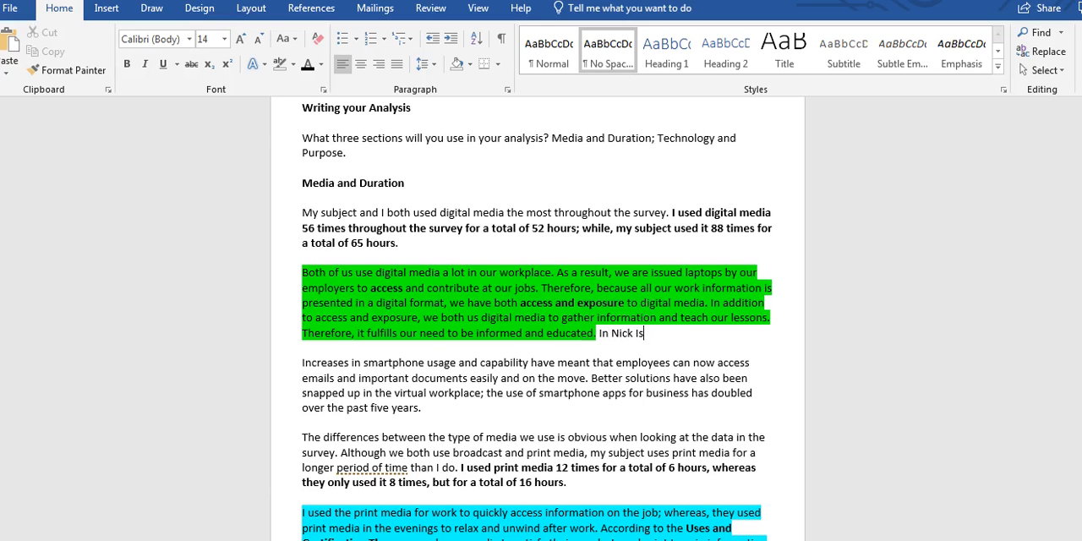
{"action": "type", "text": "mail's"}
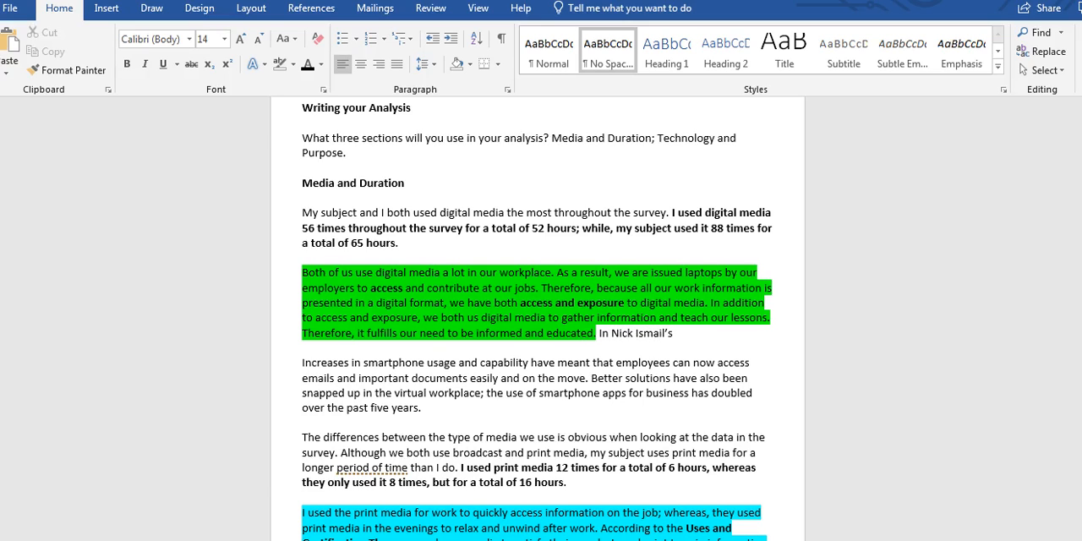
{"action": "type", "text": "online artic"}
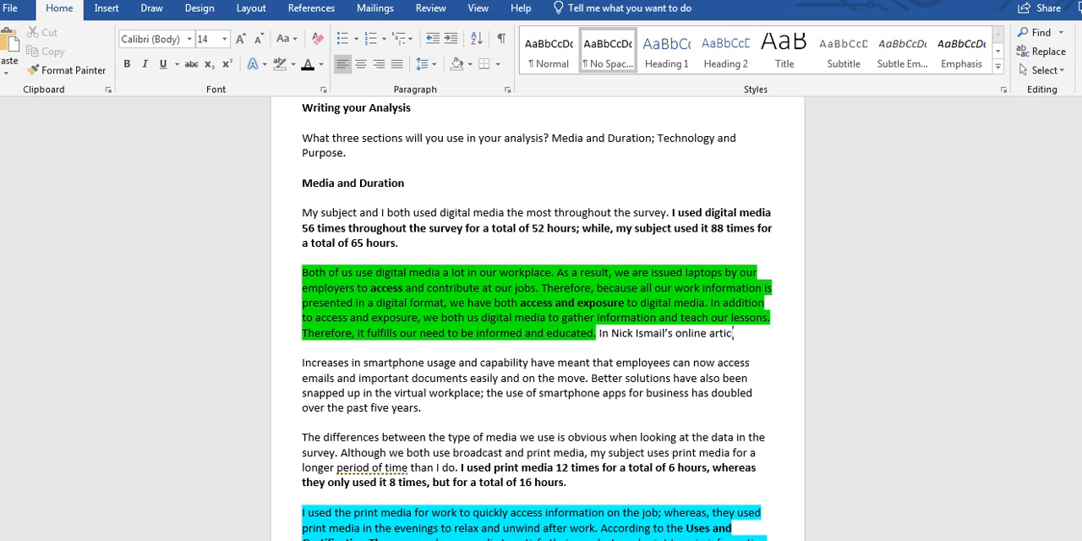
{"action": "type", "text": "le, The"}
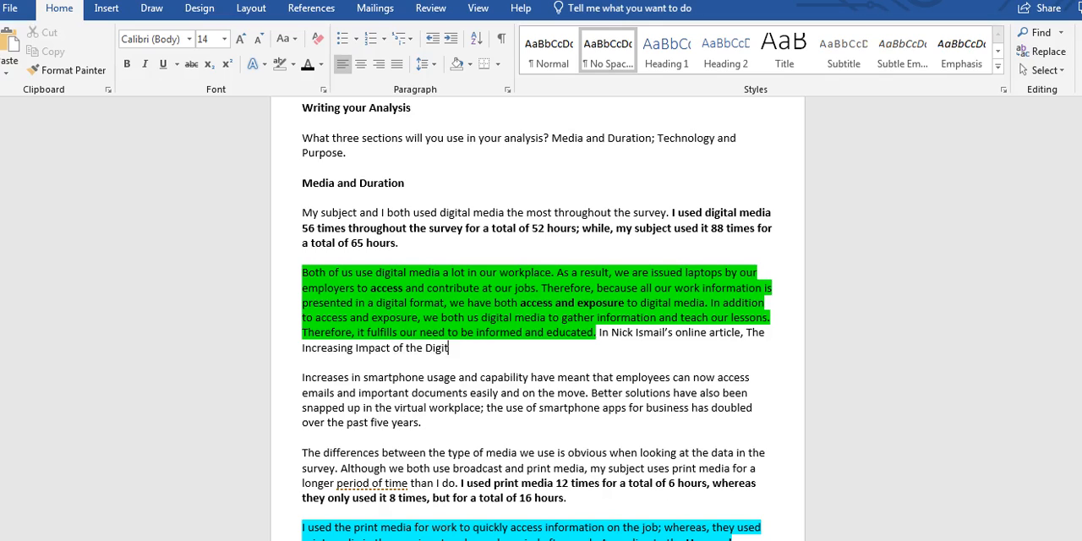
{"action": "type", "text": "al"}
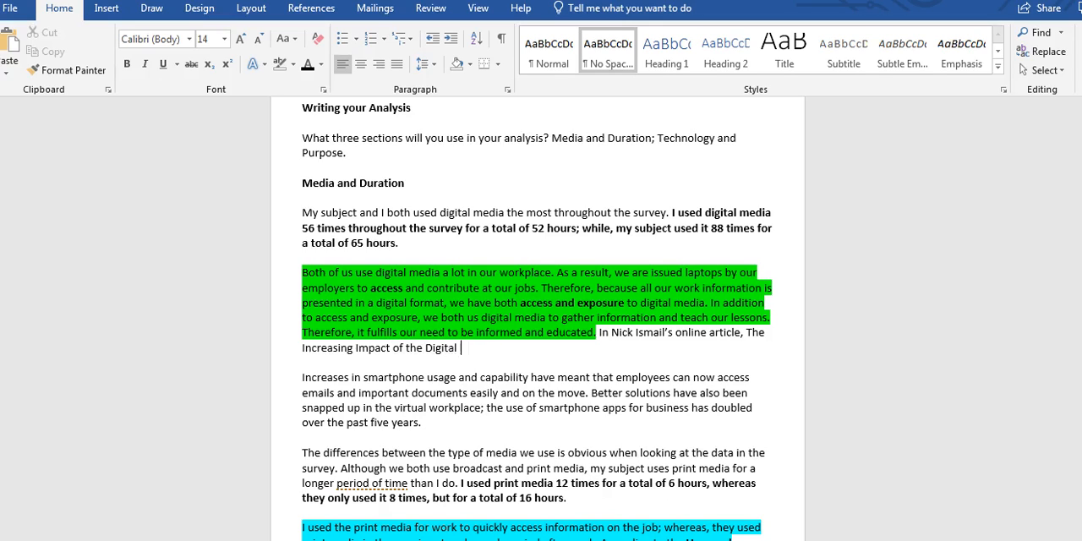
{"action": "type", "text": "Workp"}
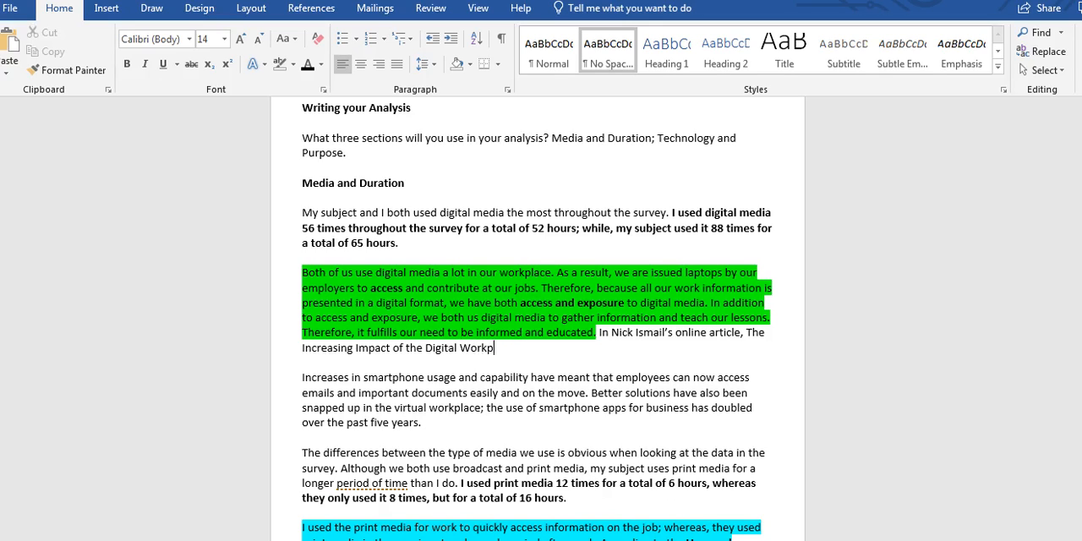
{"action": "type", "text": "lace, h"}
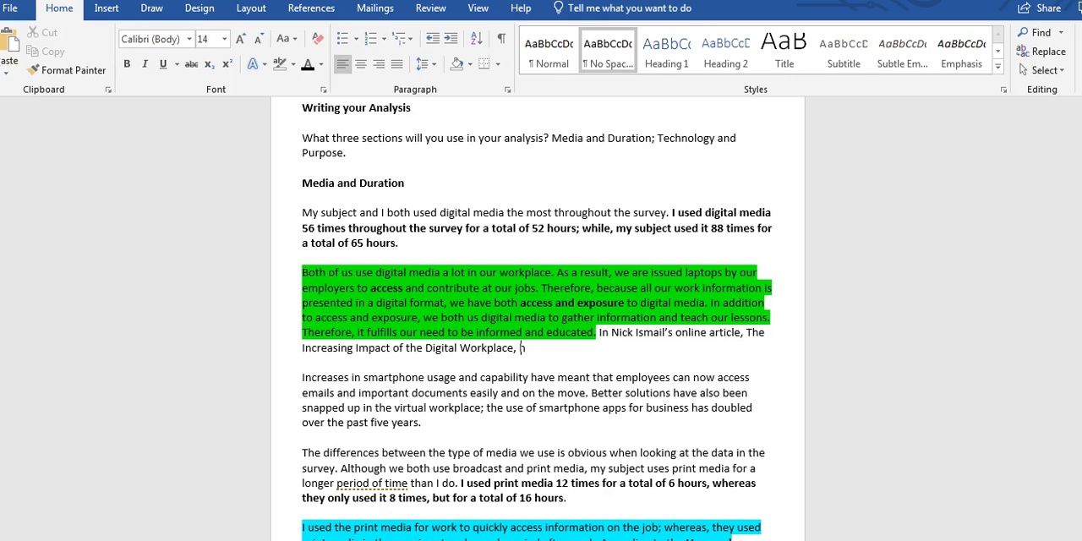
{"action": "type", "text": "he notes"}
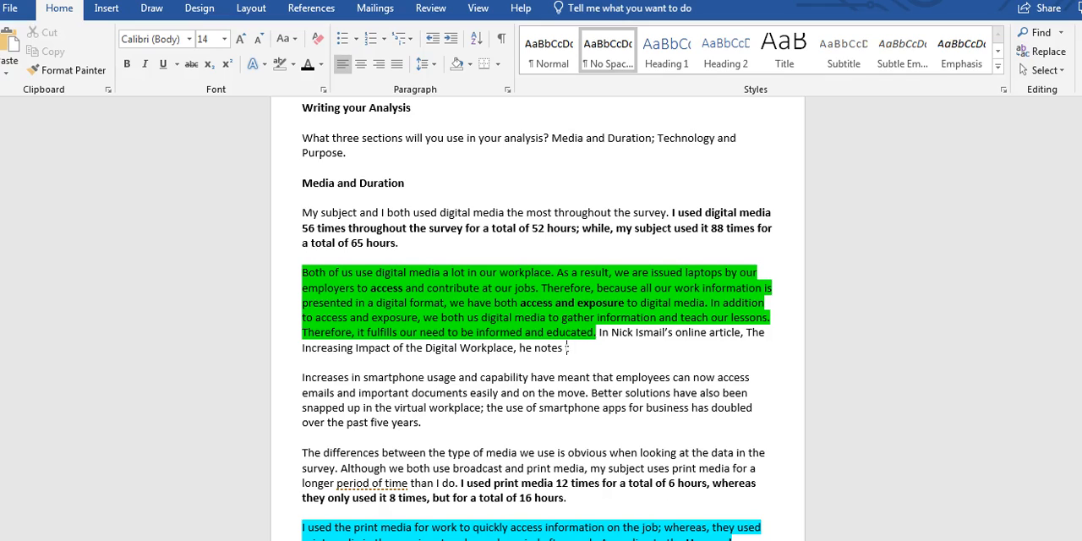
{"action": "type", "text": "that"}
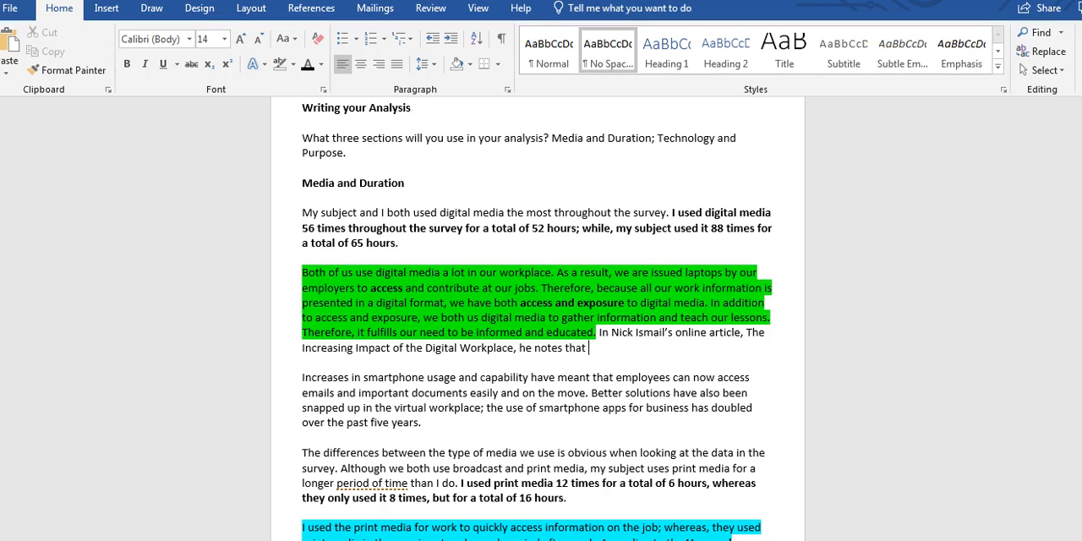
{"action": "type", "text": "employees"}
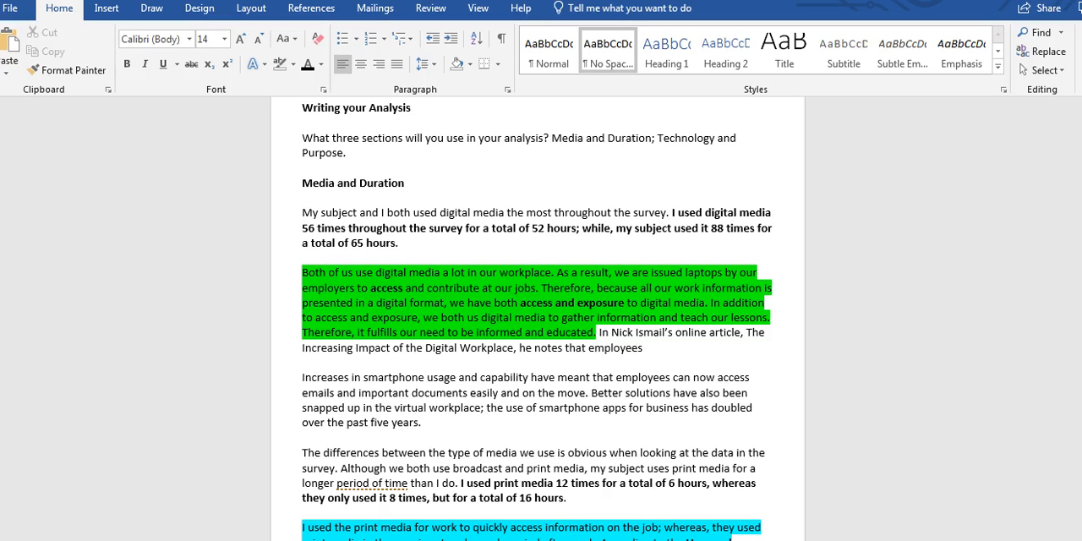
Finish the sentence on employees' greater access to work-related items and begin 'In the article'.
{"action": "type", "text": "now have"}
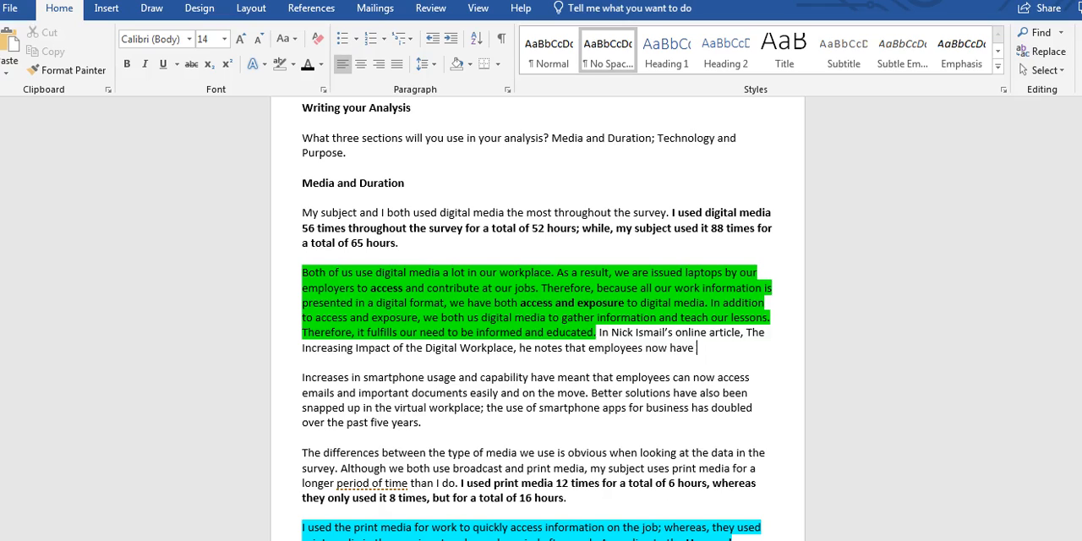
{"action": "type", "text": "greater access"}
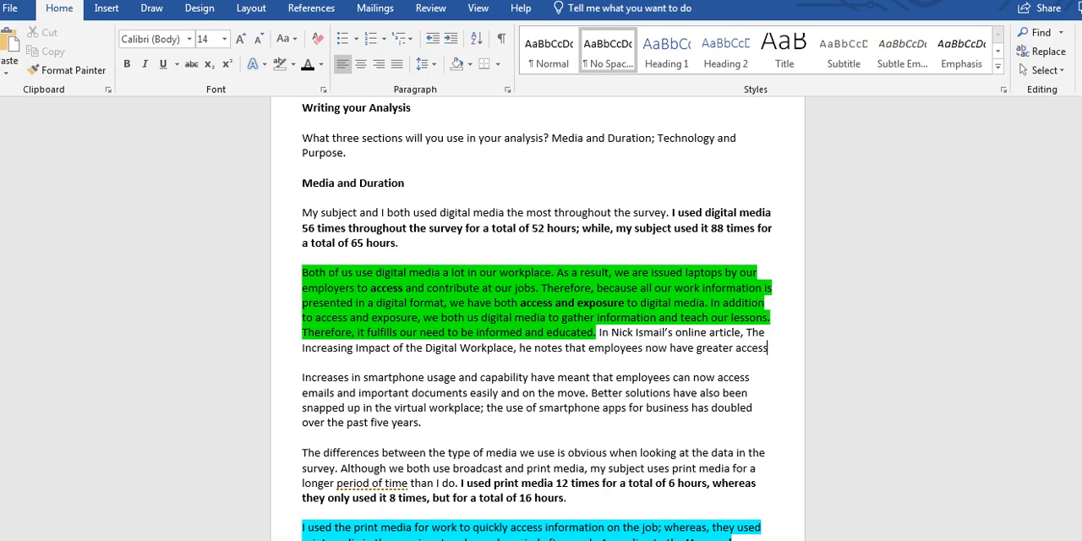
{"action": "type", "text": "to work"}
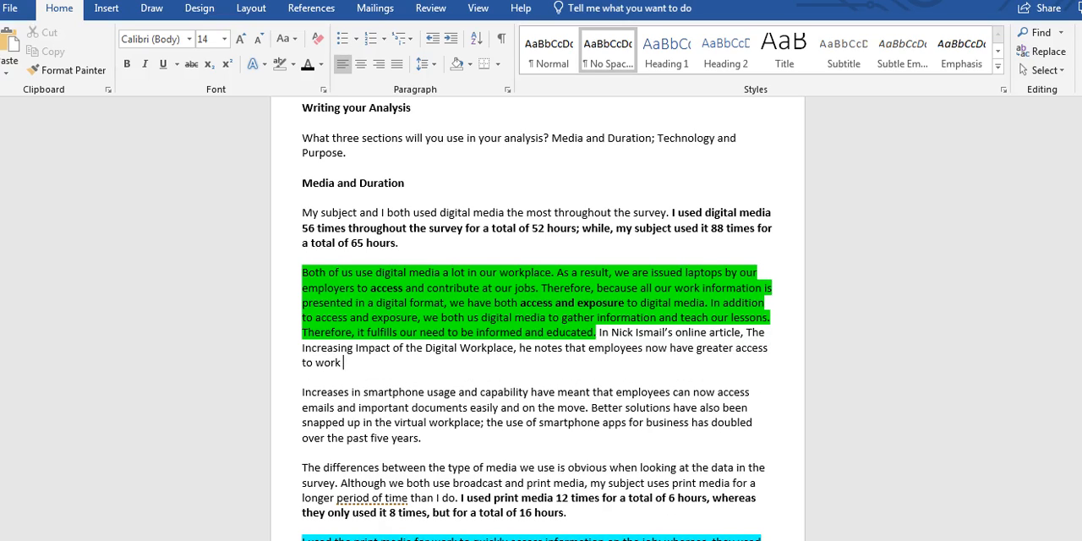
{"action": "type", "text": "related items"}
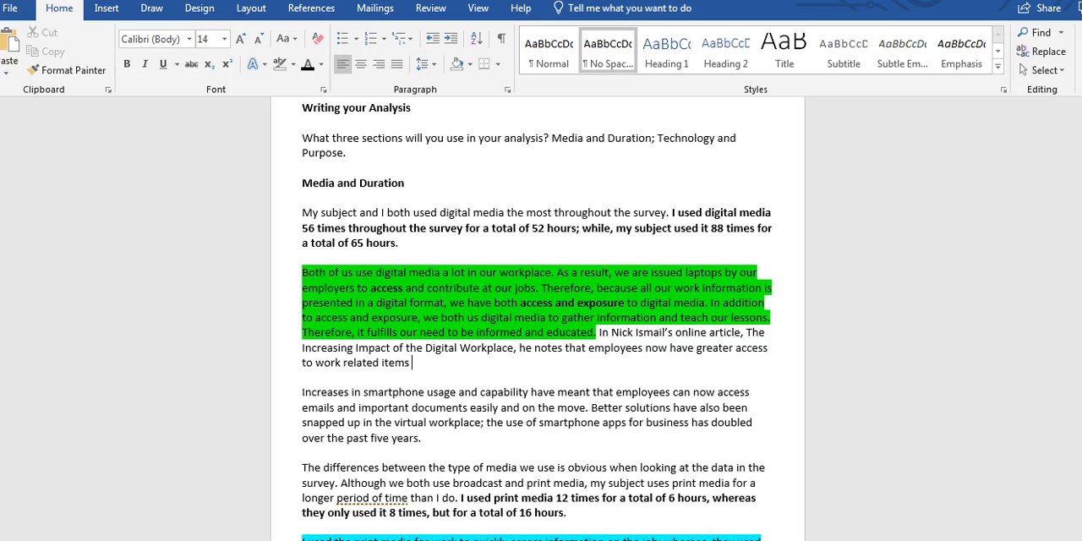
{"action": "type", "text": "because of the way the information is"}
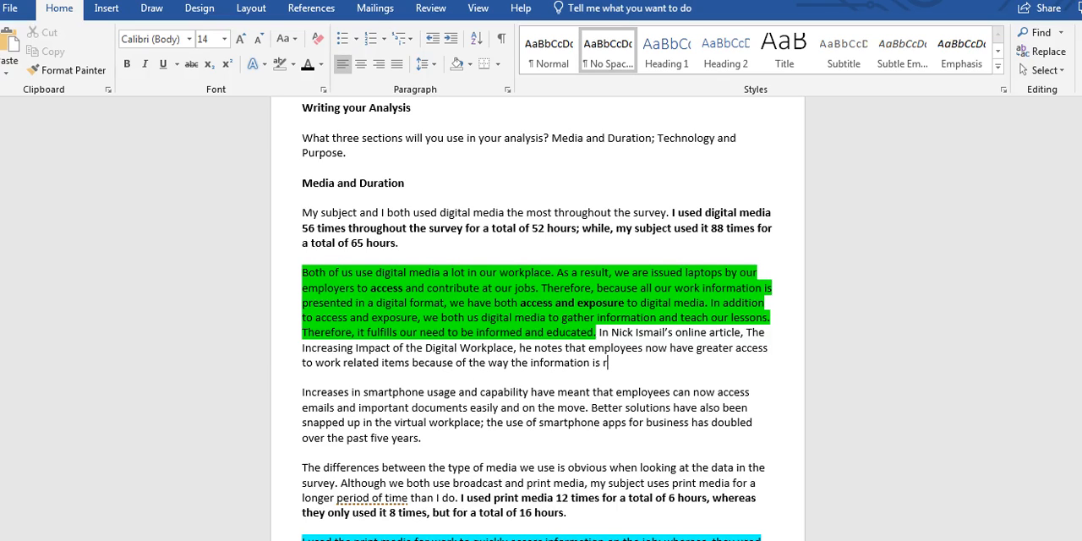
{"action": "type", "text": "resented"}
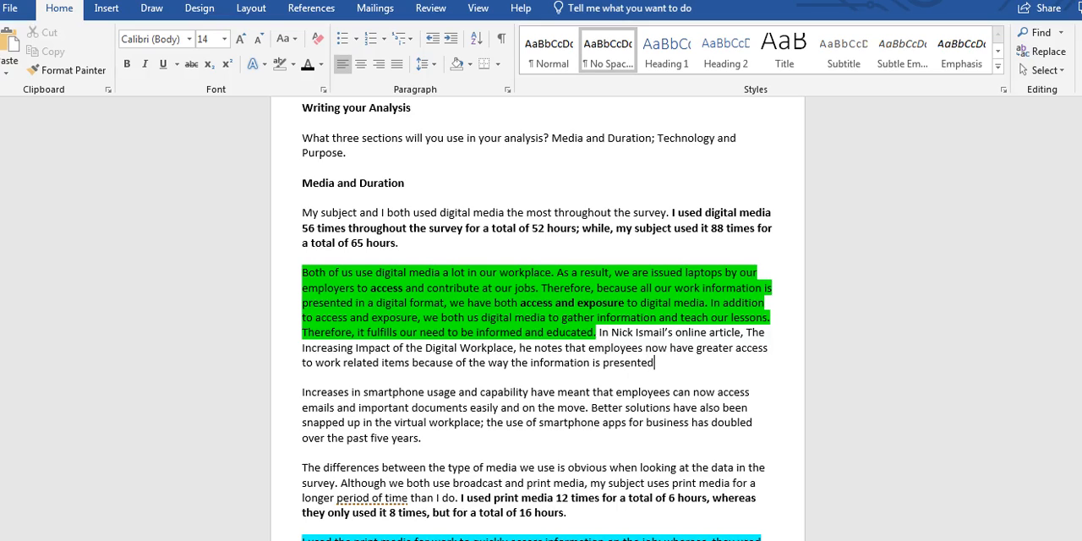
{"action": "type", "text": ". In"}
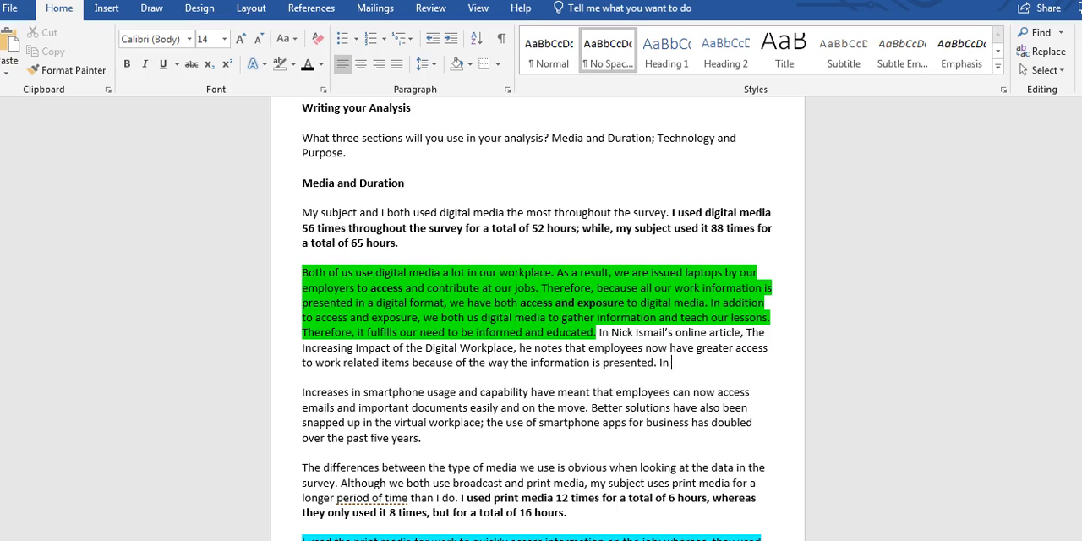
{"action": "type", "text": "the article, he states"}
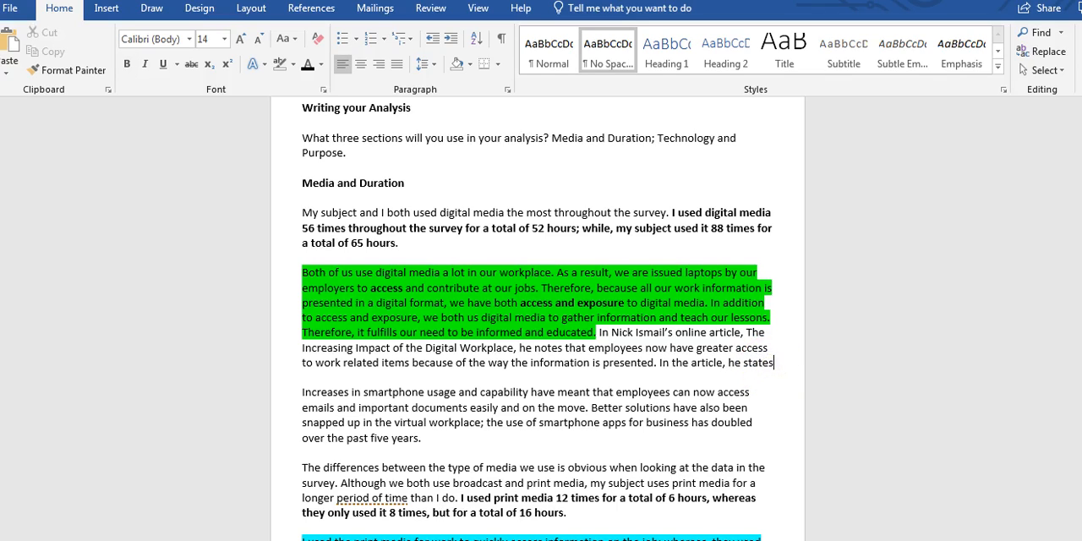
Join the smartphone-usage paragraph into the report paragraph as a quotation after 'he states,'.
{"action": "key", "text": "enter"}
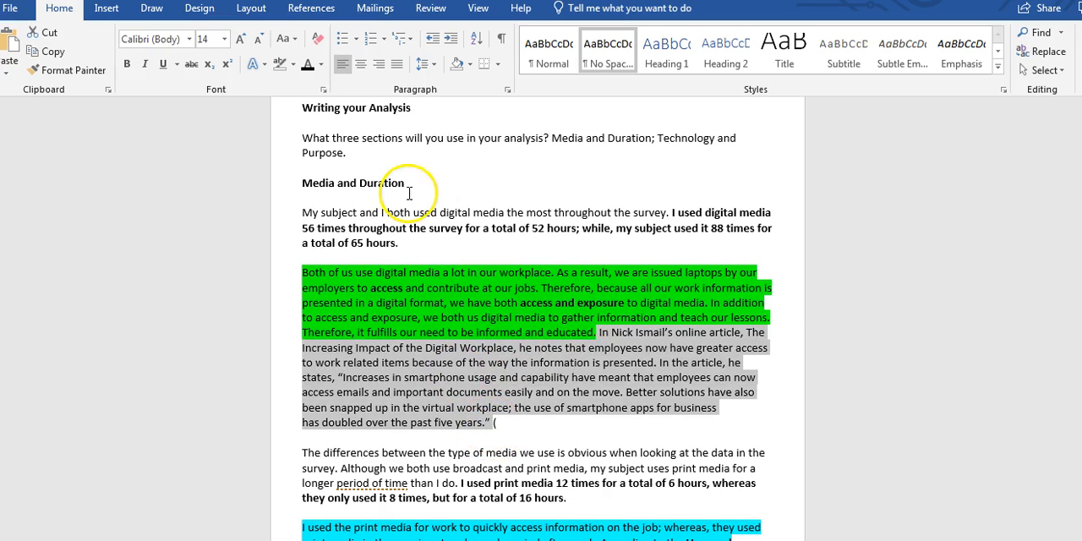
{"action": "mouse_move", "coordinate": [194, 108]}
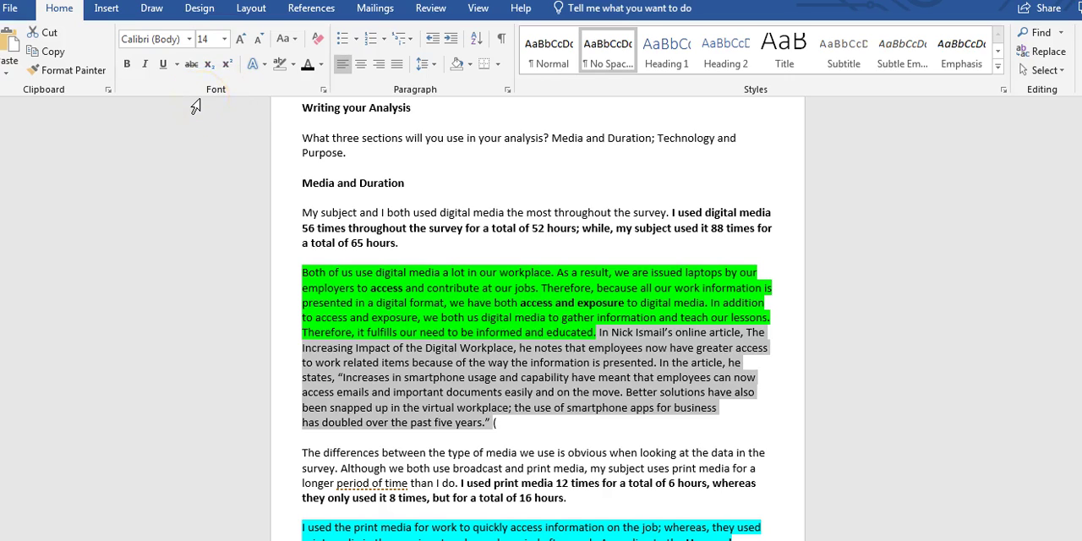
Highlight the added sentences and quotation in green and make them bold.
{"action": "left_click", "coordinate": [281, 65]}
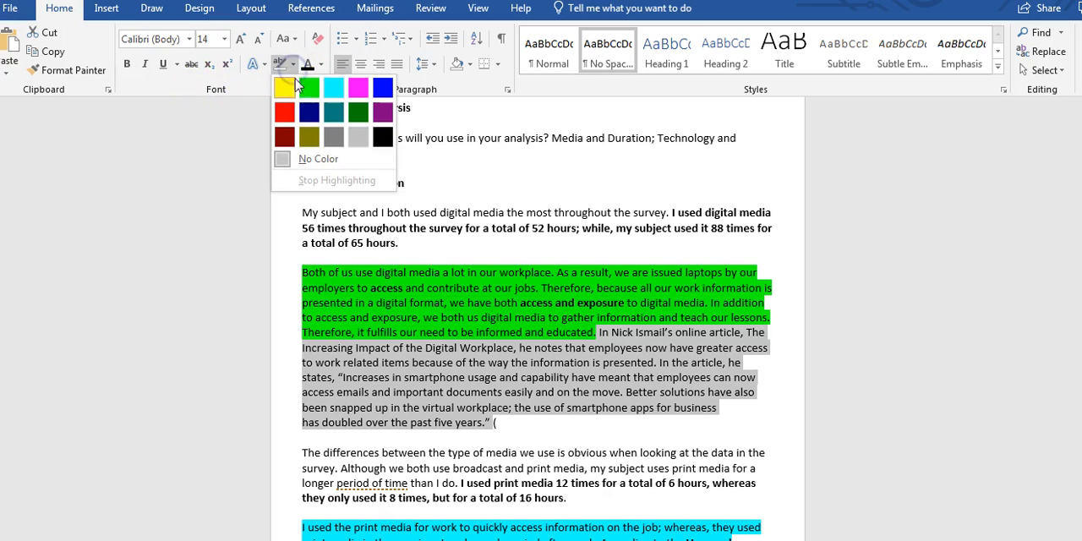
{"action": "left_click", "coordinate": [284, 87]}
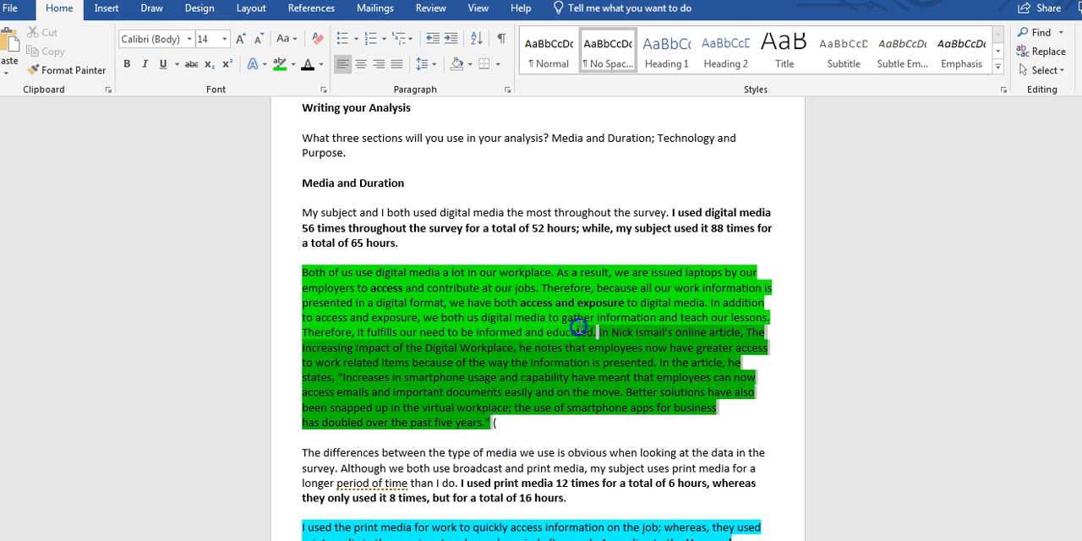
{"action": "mouse_move", "coordinate": [240, 119]}
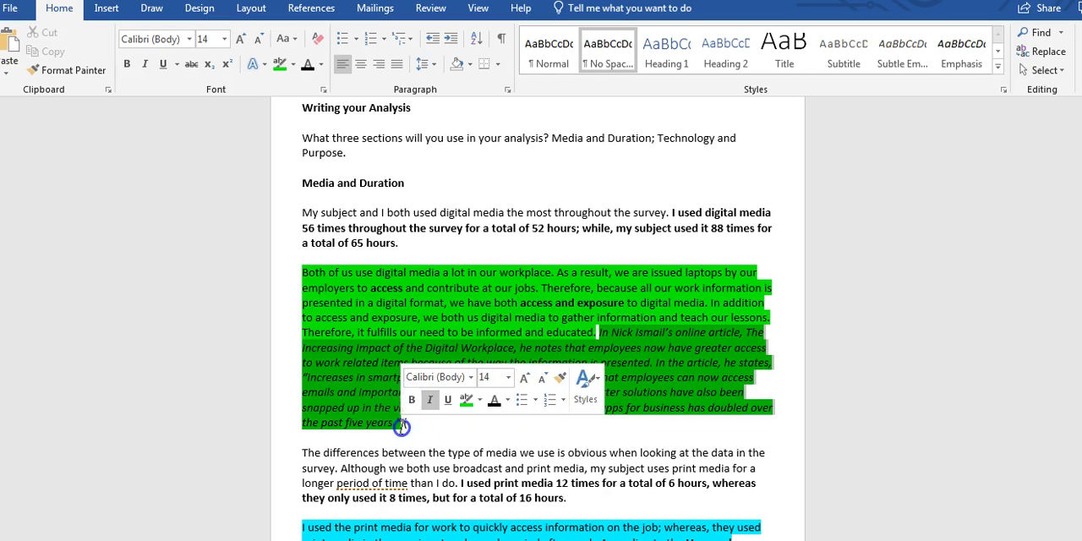
{"action": "left_click", "coordinate": [145, 64]}
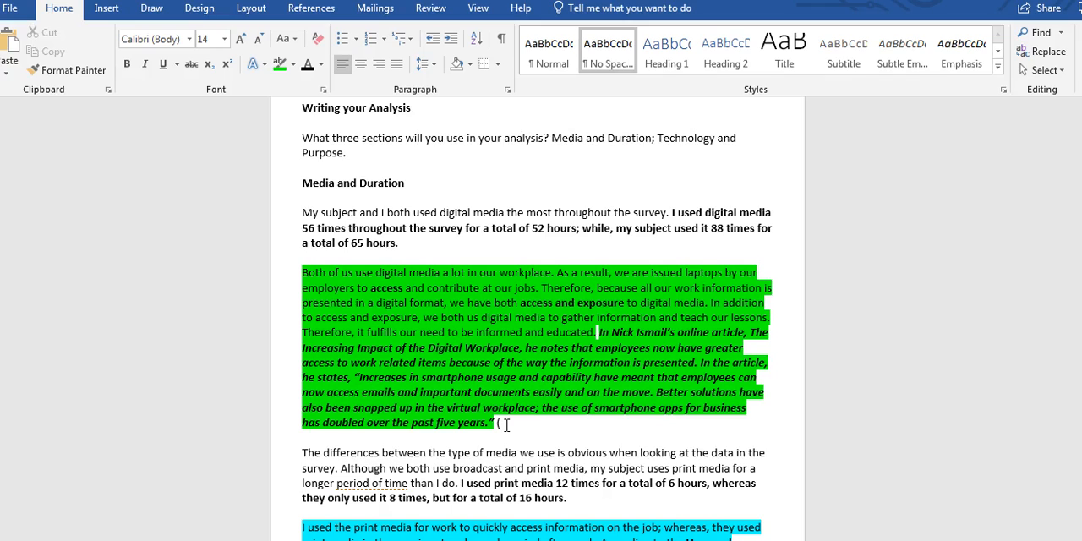
Add the in-text citation "(Ismail, 2017)" after the quote and give it the green bold formatting.
{"action": "type", "text": "Ismail,"}
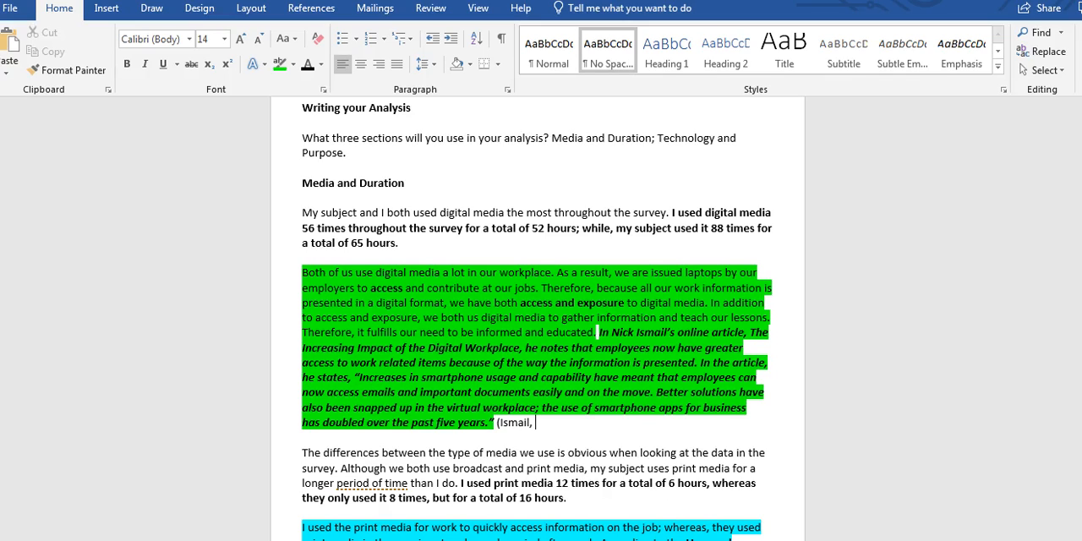
{"action": "type", "text": "201"}
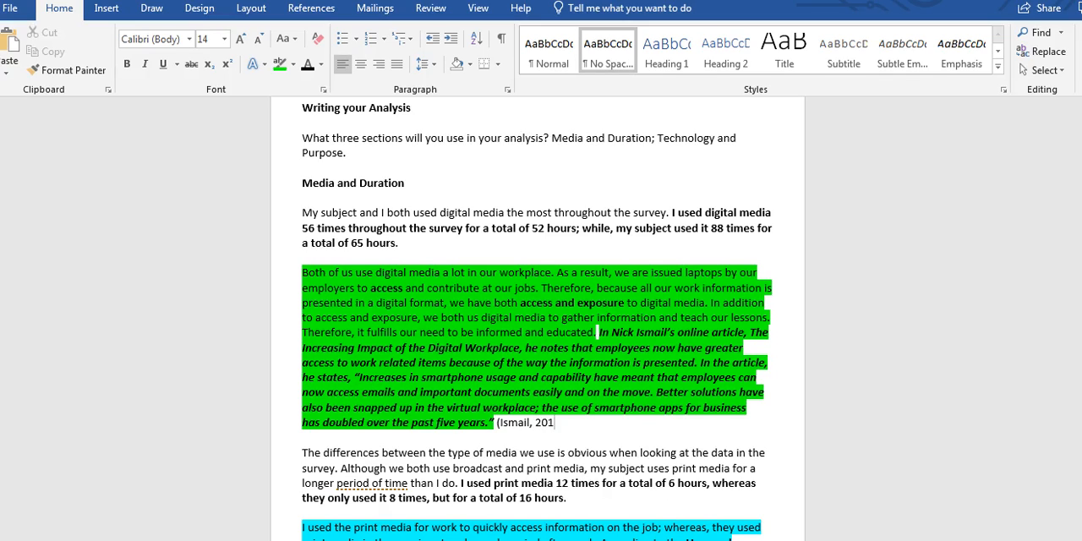
{"action": "type", "text": "7)"}
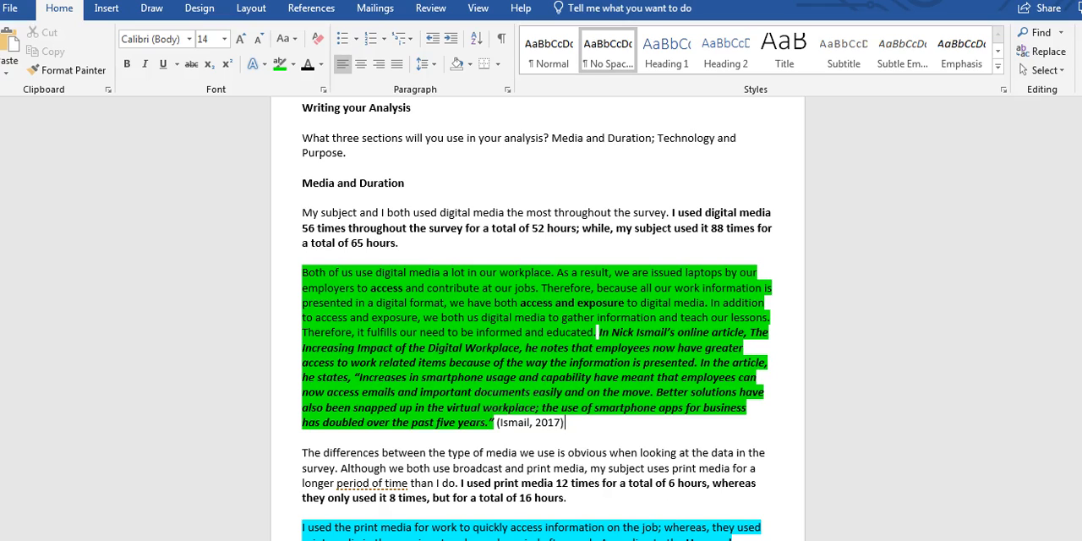
{"action": "mouse_move", "coordinate": [575, 424]}
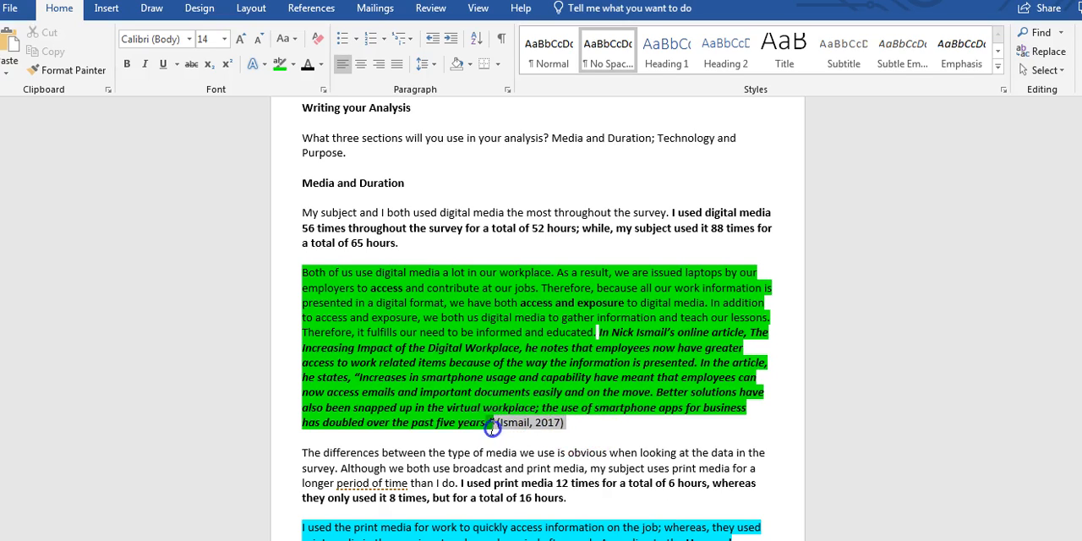
{"action": "left_click", "coordinate": [145, 64]}
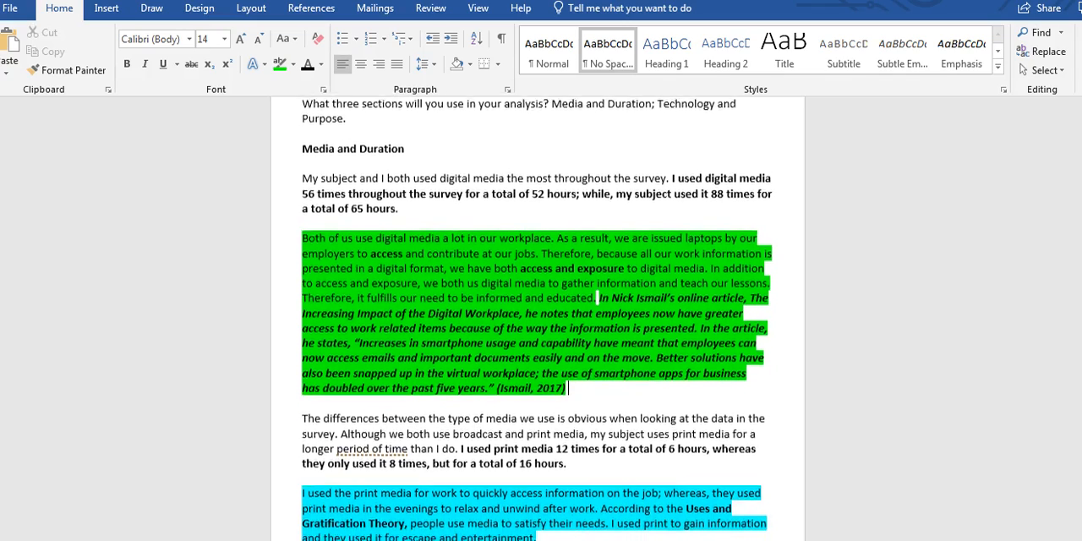
{"action": "scroll", "scroll_direction": "down", "scroll_amount": 3}
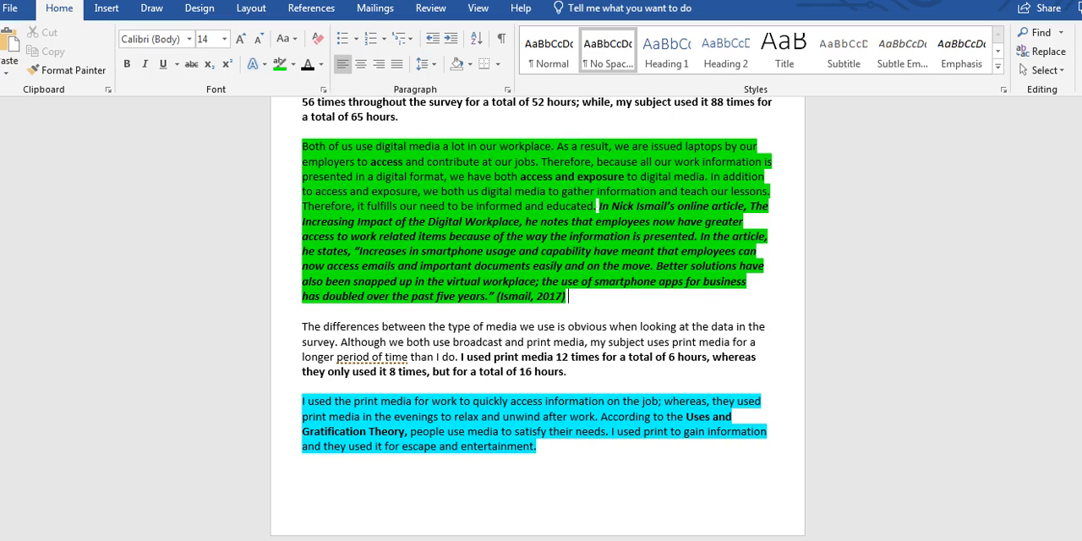